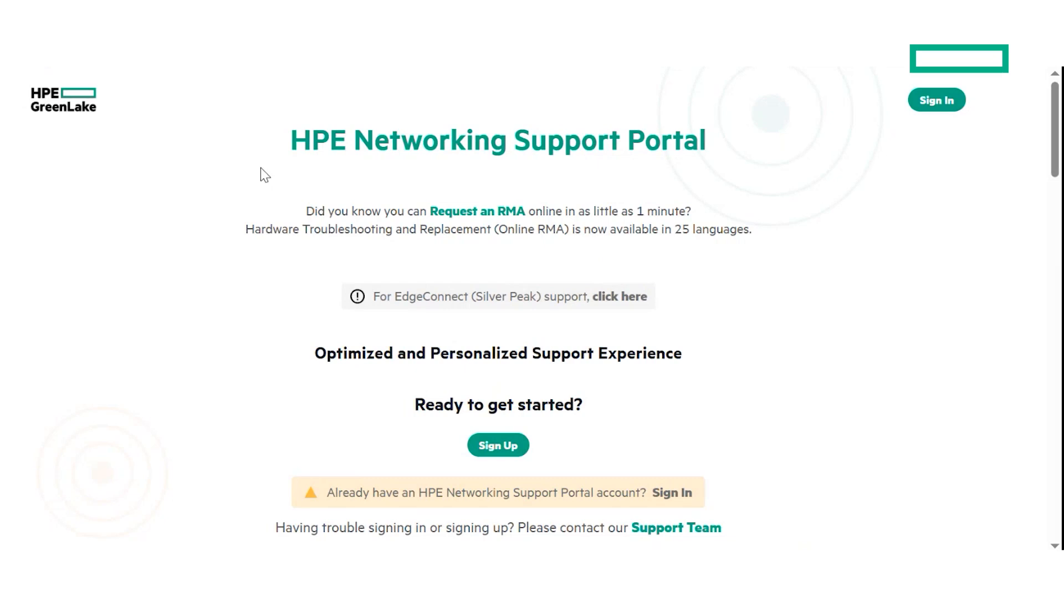
mouse_move(645, 178)
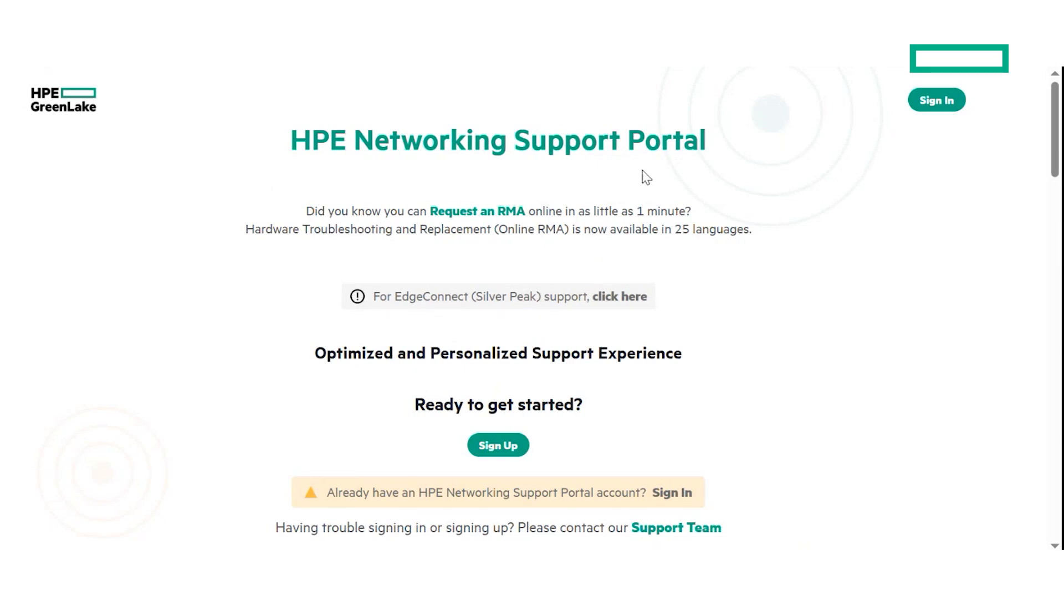
mouse_move(549, 206)
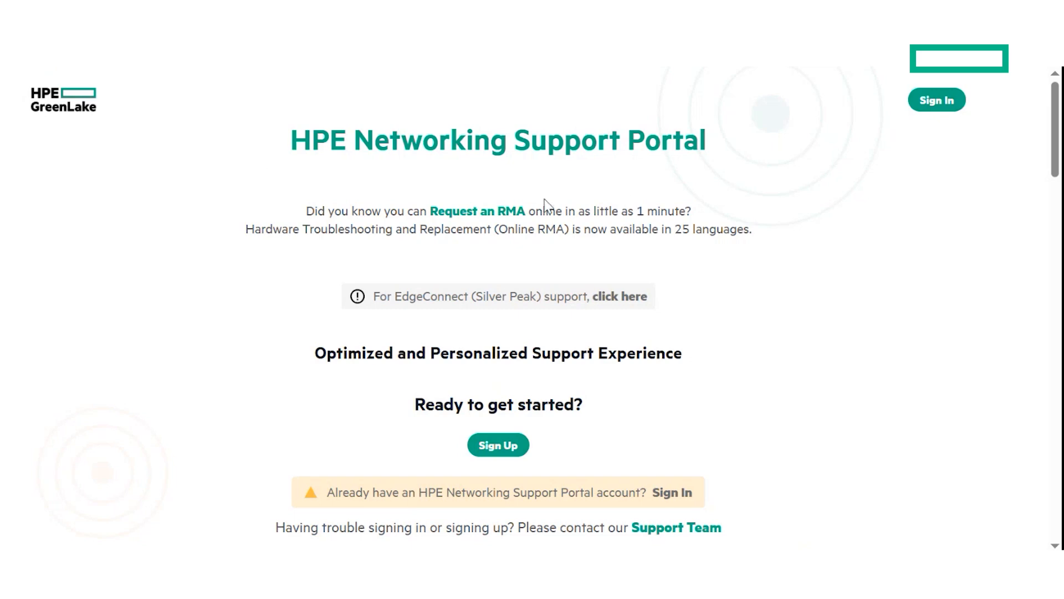
mouse_move(578, 393)
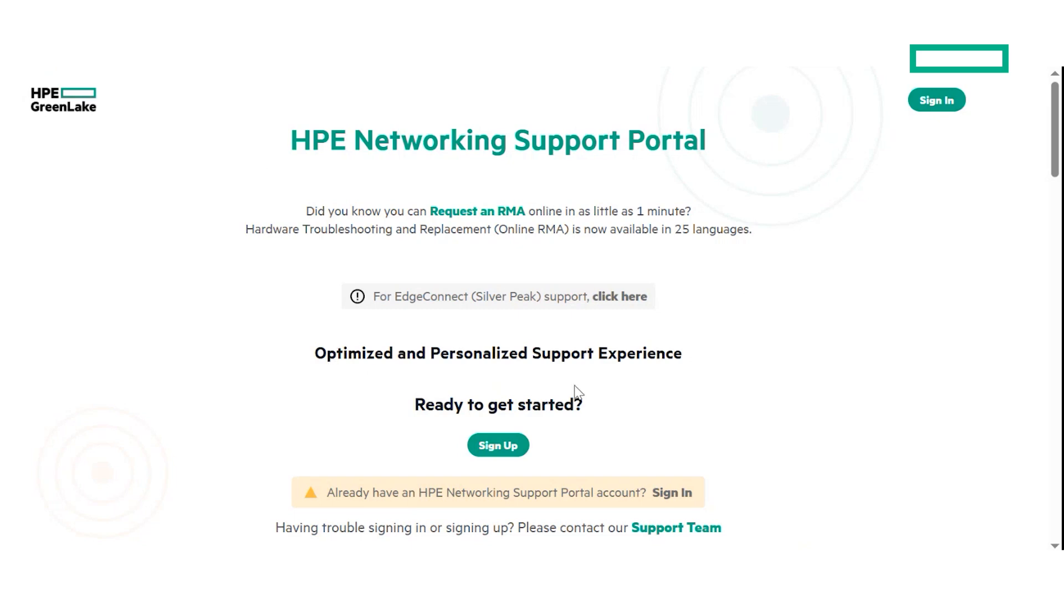
mouse_move(484, 473)
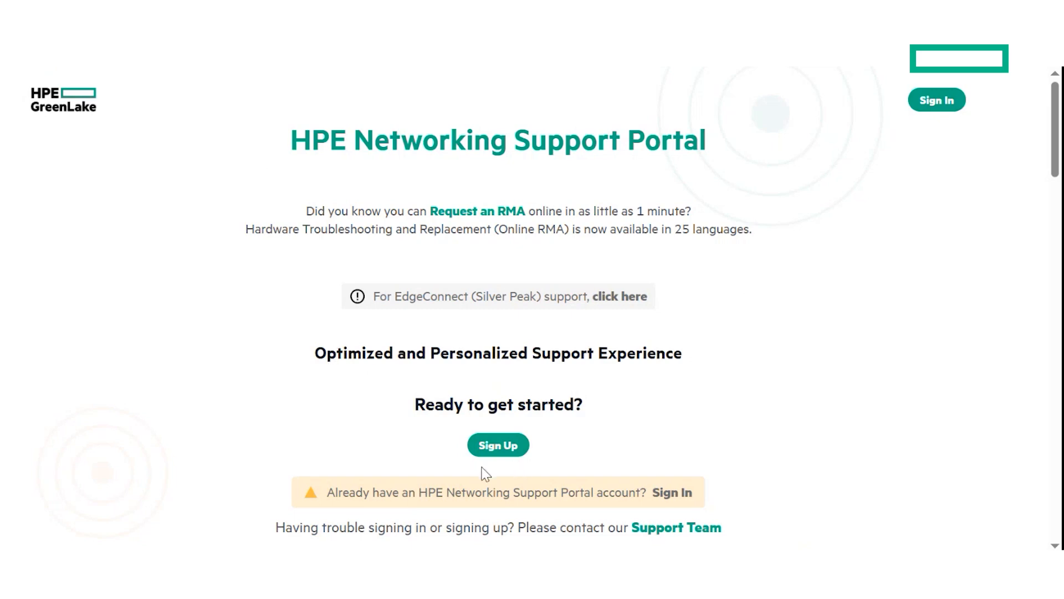
Sign up with last name Doe, country United States, contact allowed and terms accepted, then submit.
click(498, 445)
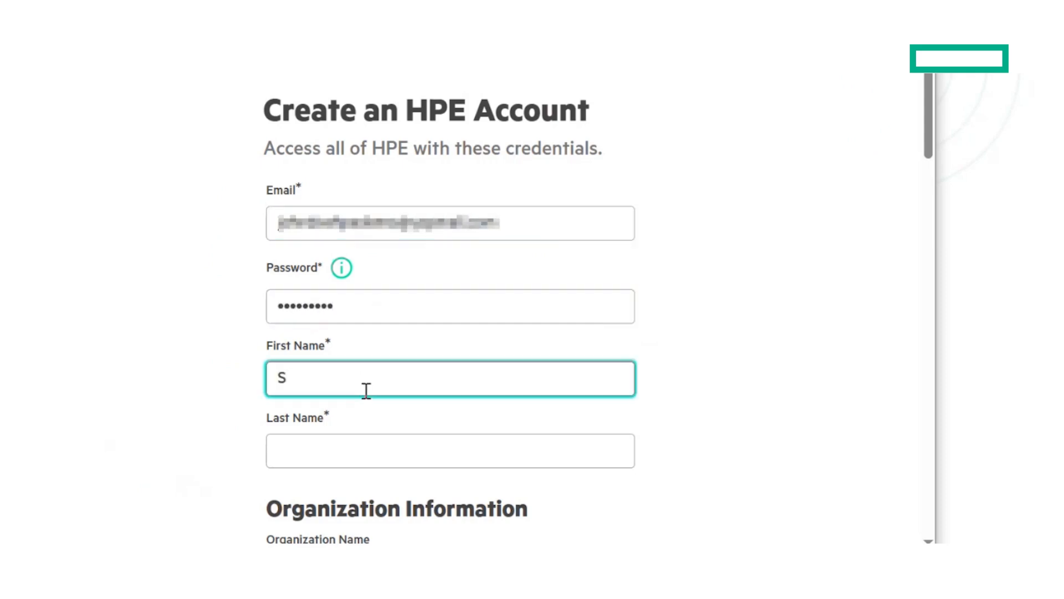
text(Doe)
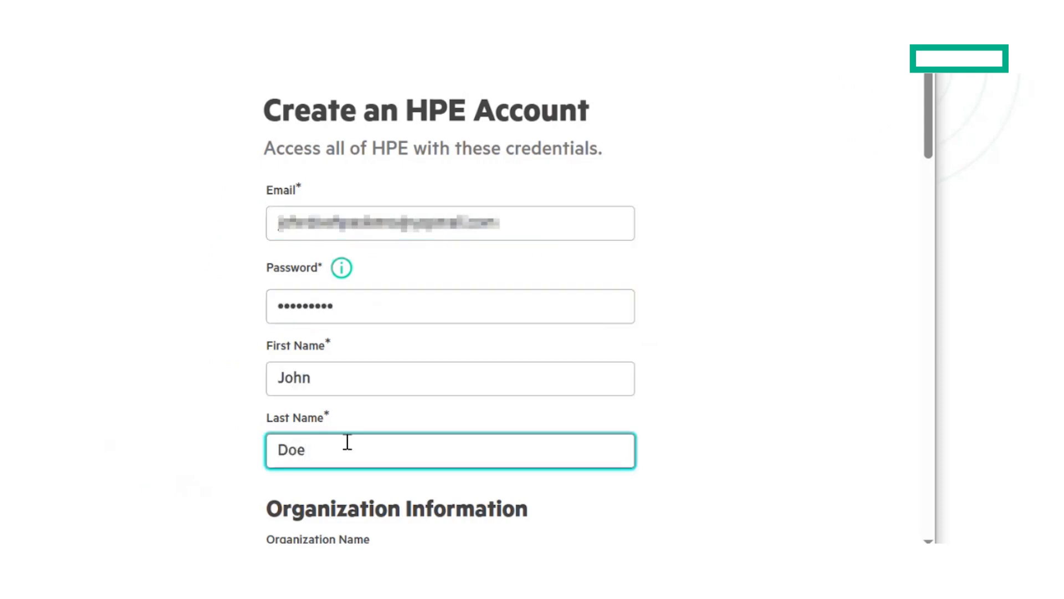
click(448, 306)
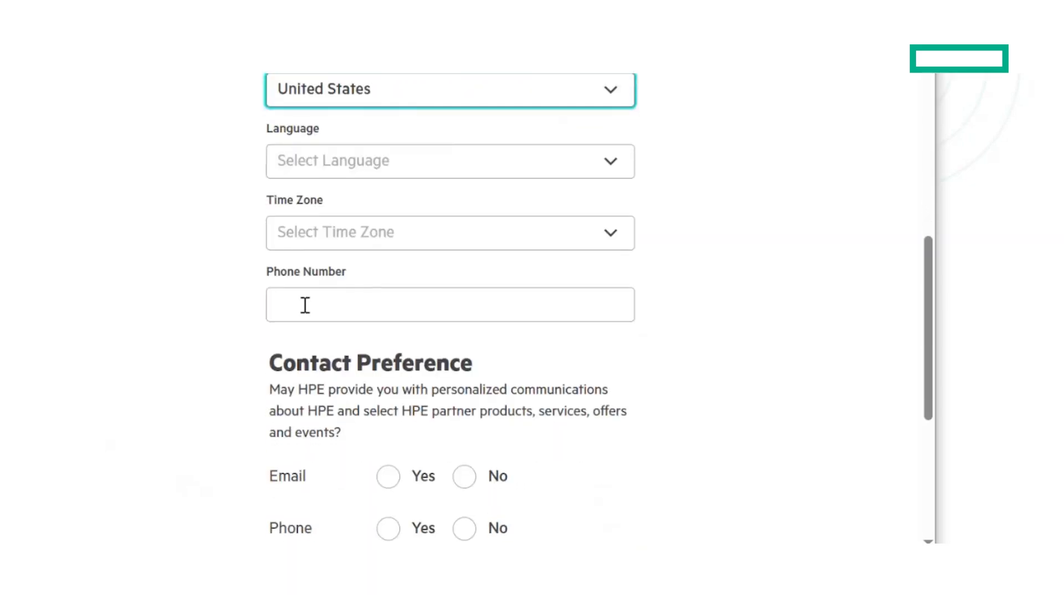
scroll(down, 3)
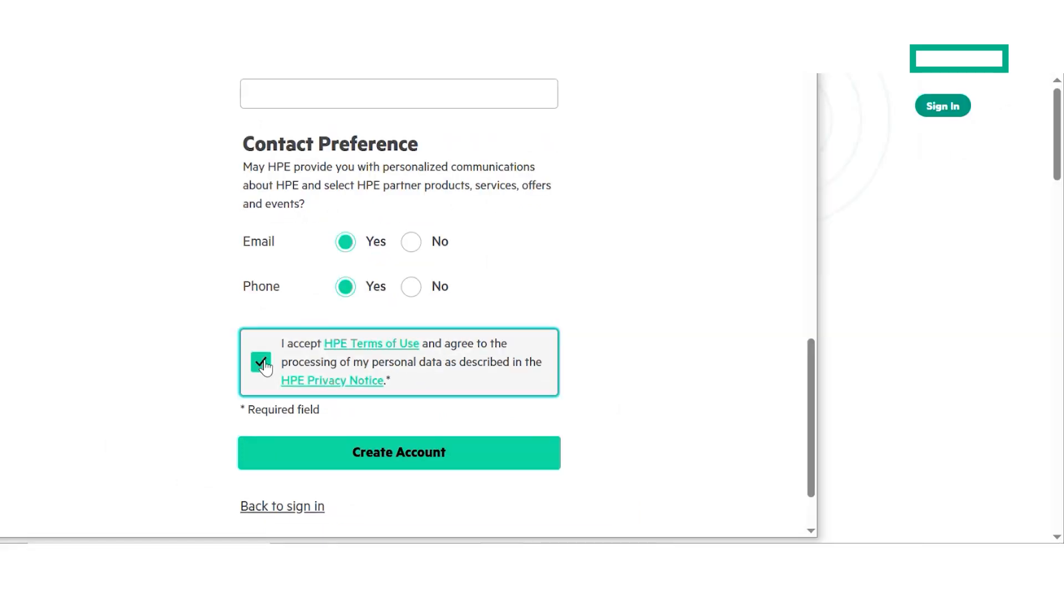
click(399, 452)
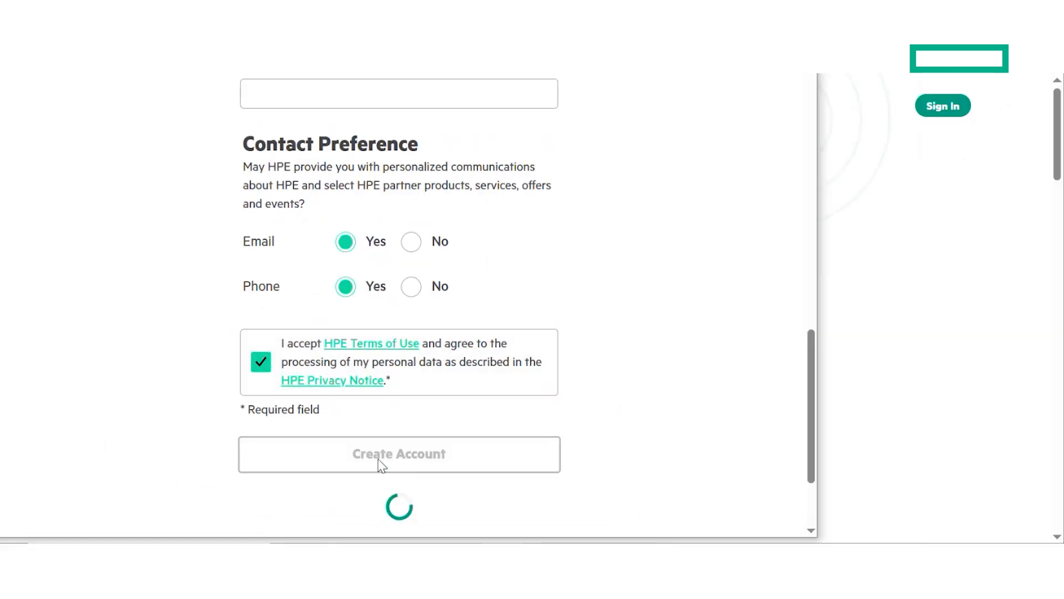
Start onboarding from the Start page so an activation link is emailed.
click(399, 454)
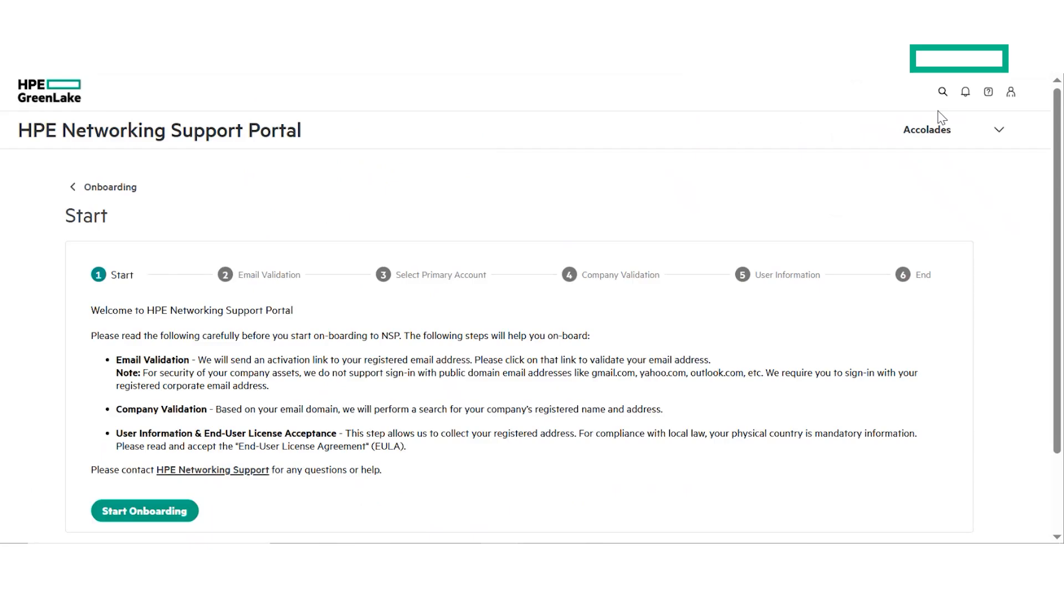
mouse_move(285, 253)
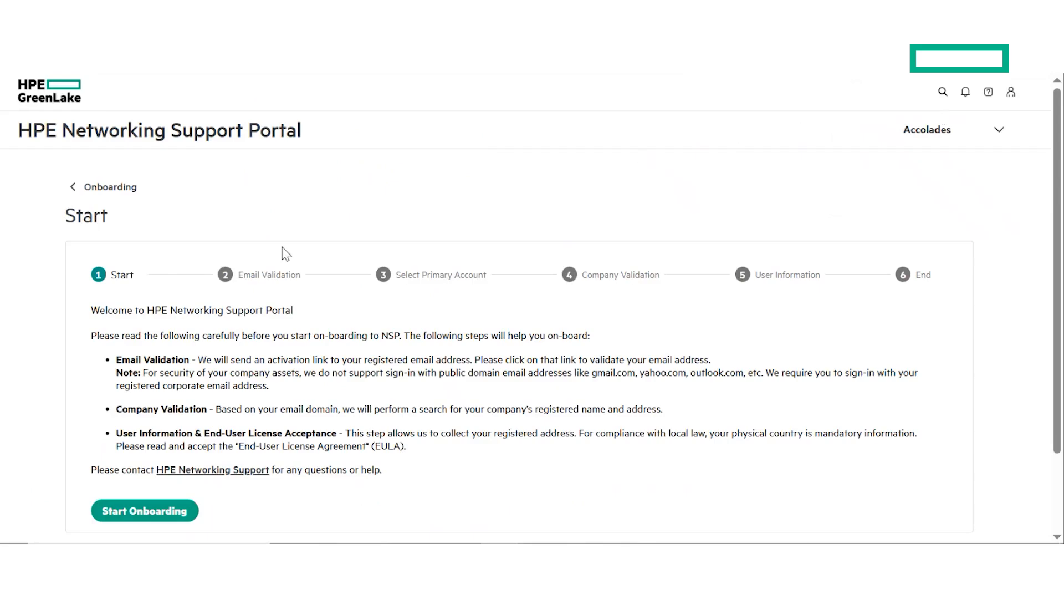
scroll(down, 3)
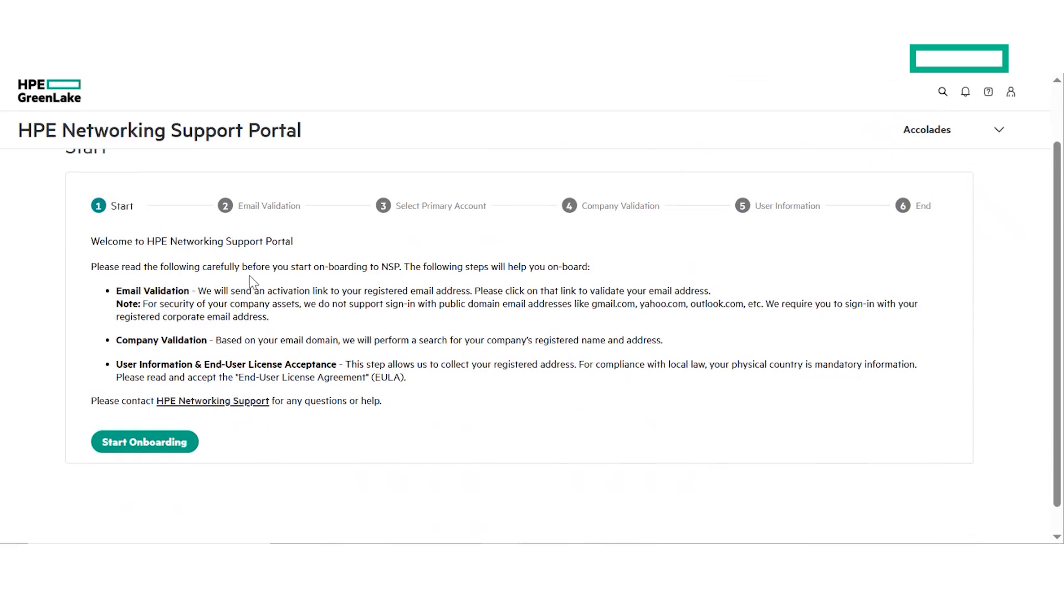
mouse_move(183, 461)
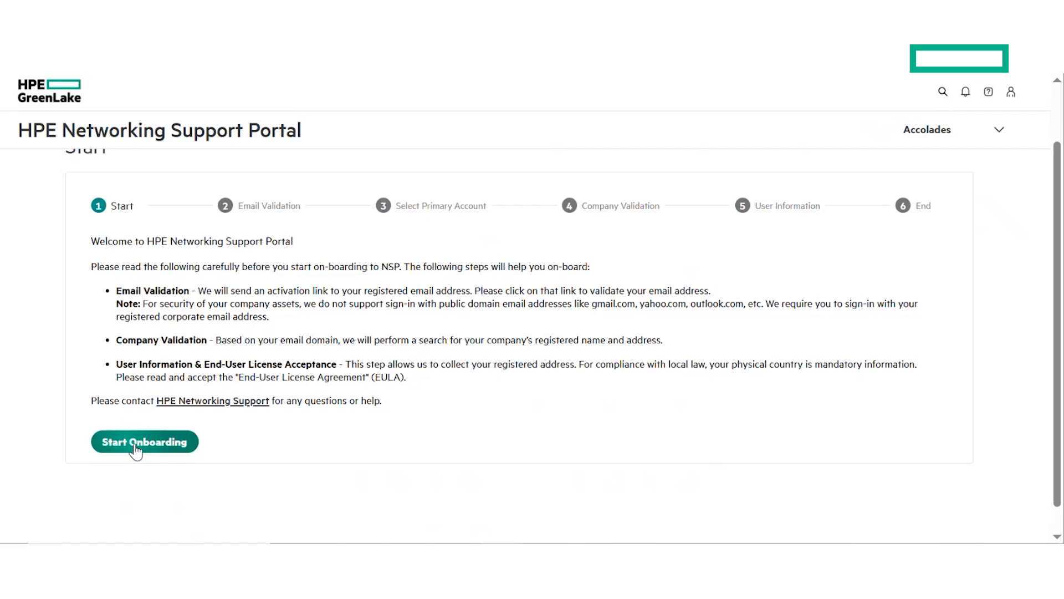
click(145, 441)
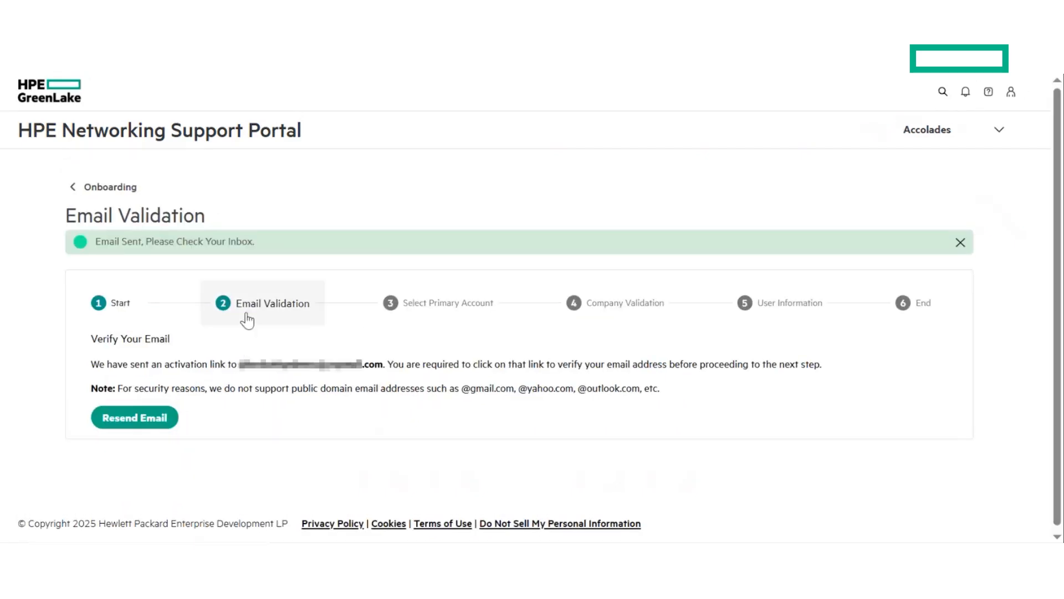
mouse_move(145, 364)
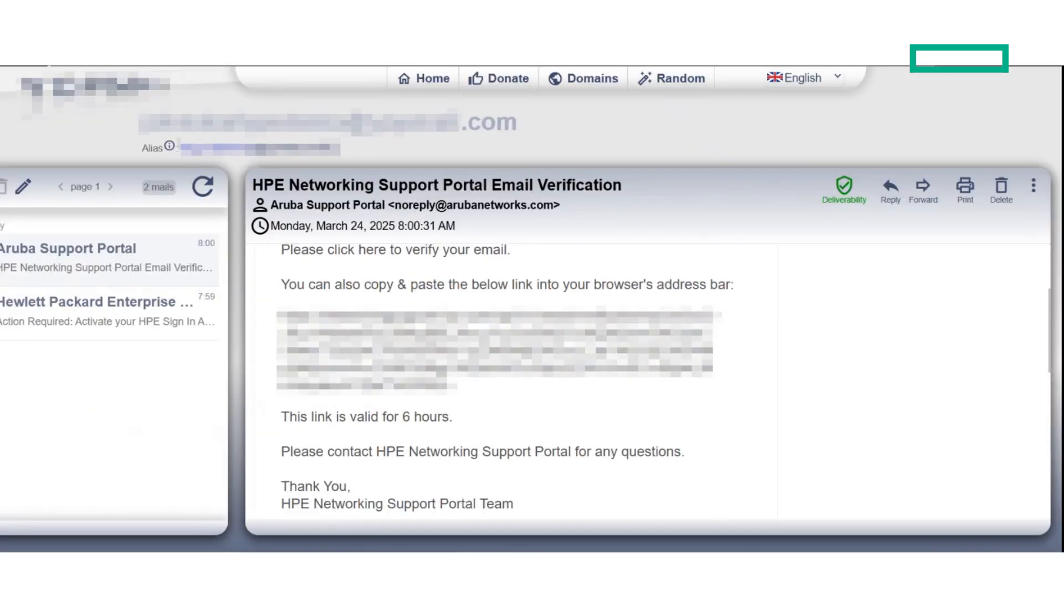
Follow the 'click here' verification link in the Aruba email and reload the temp mail inbox.
scroll(down, 3)
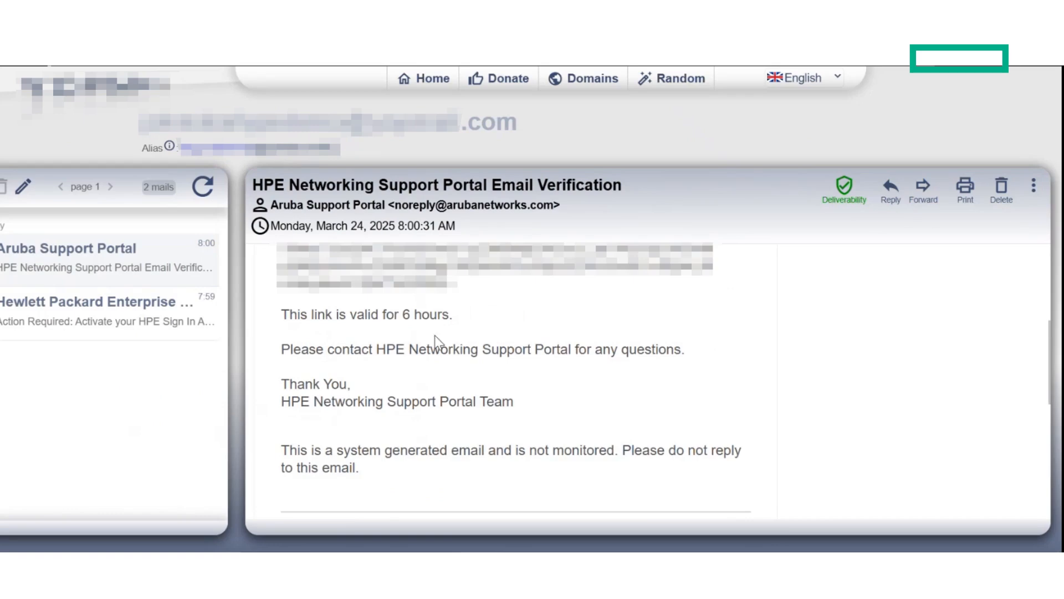
scroll(up, 3)
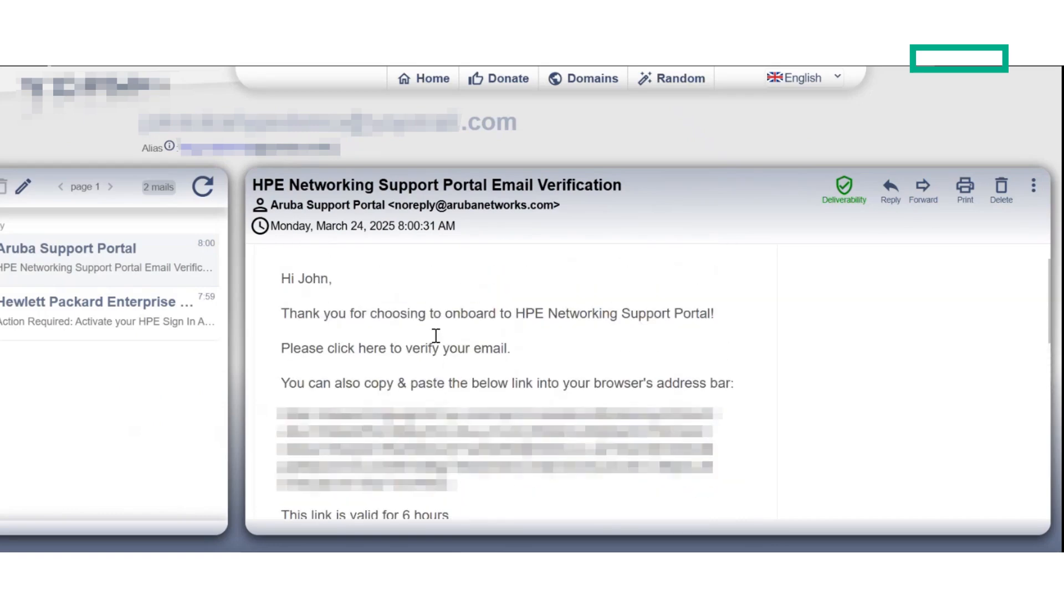
scroll(up, 3)
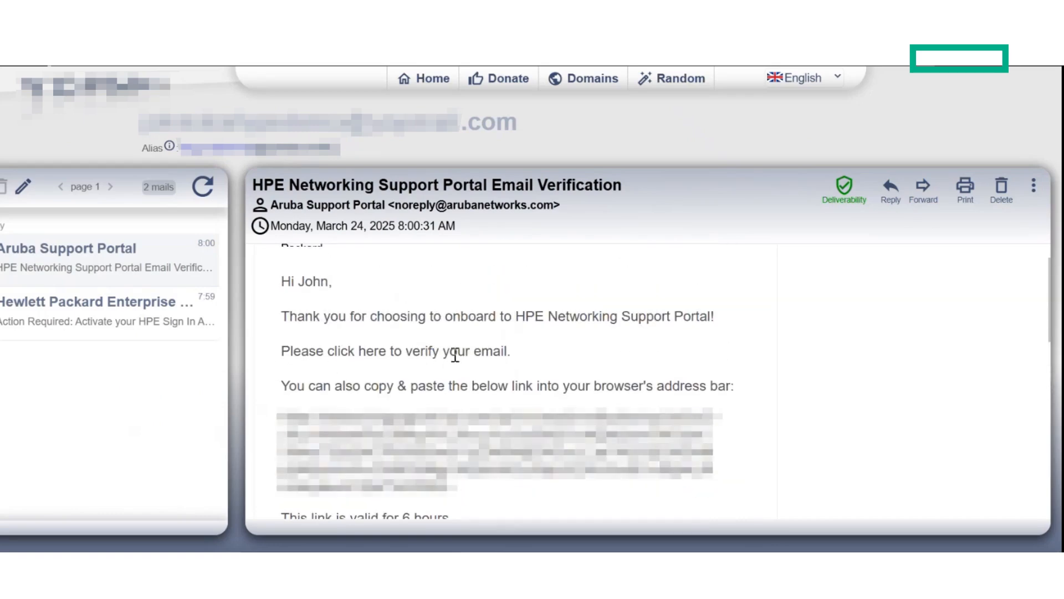
mouse_move(373, 364)
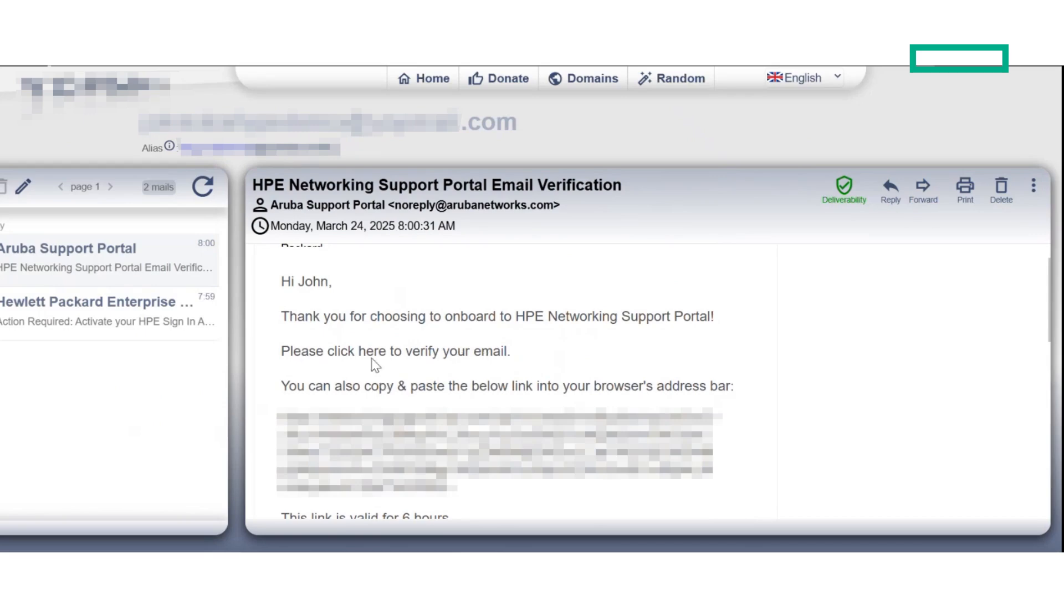
click(367, 352)
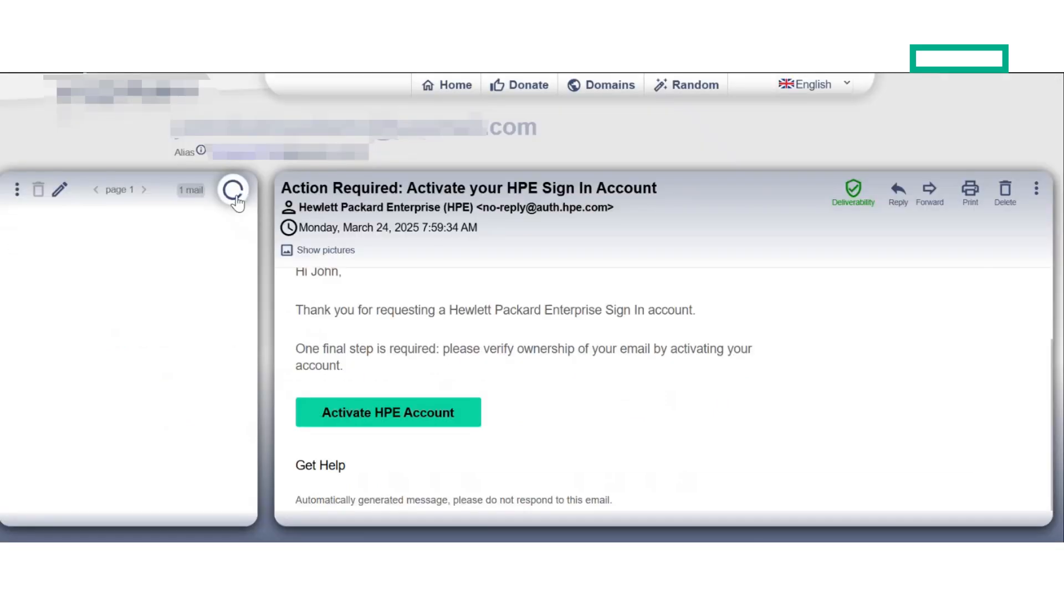
click(234, 190)
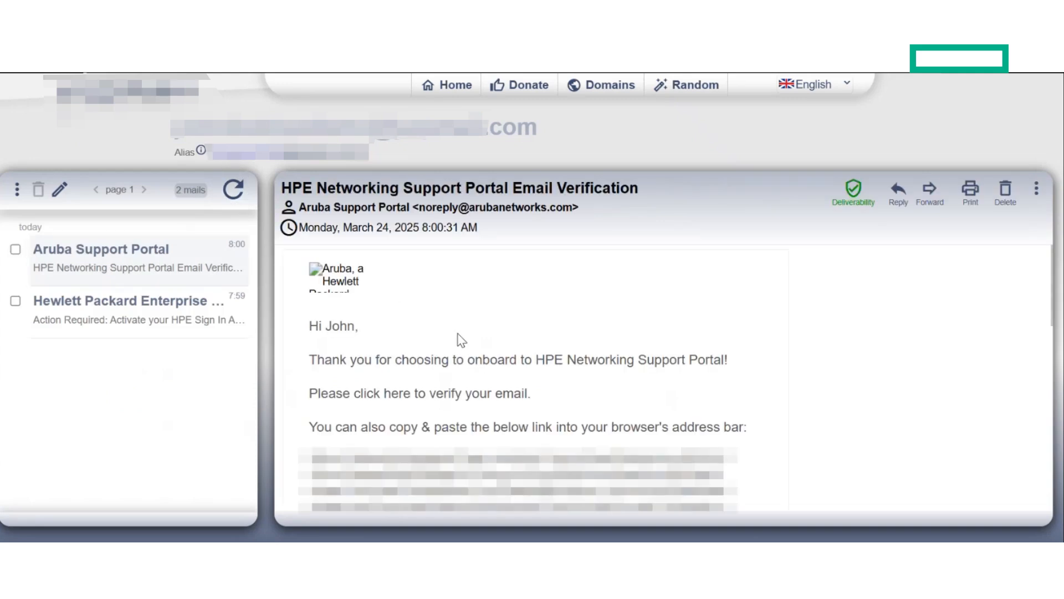
scroll(down, 3)
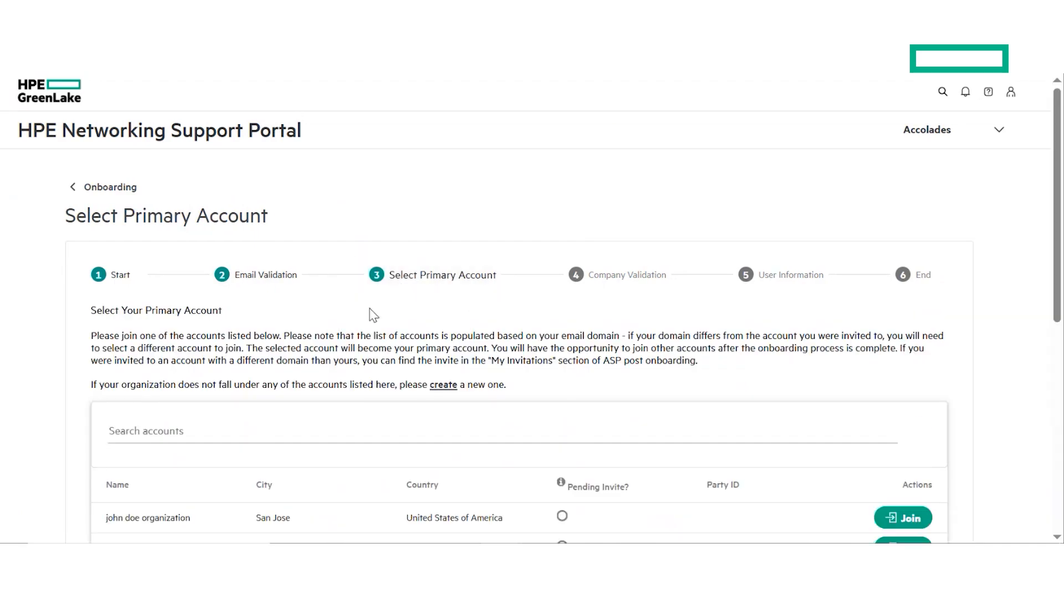
Review the list of 42 existing accounts on the Select Primary Account step.
scroll(down, 3)
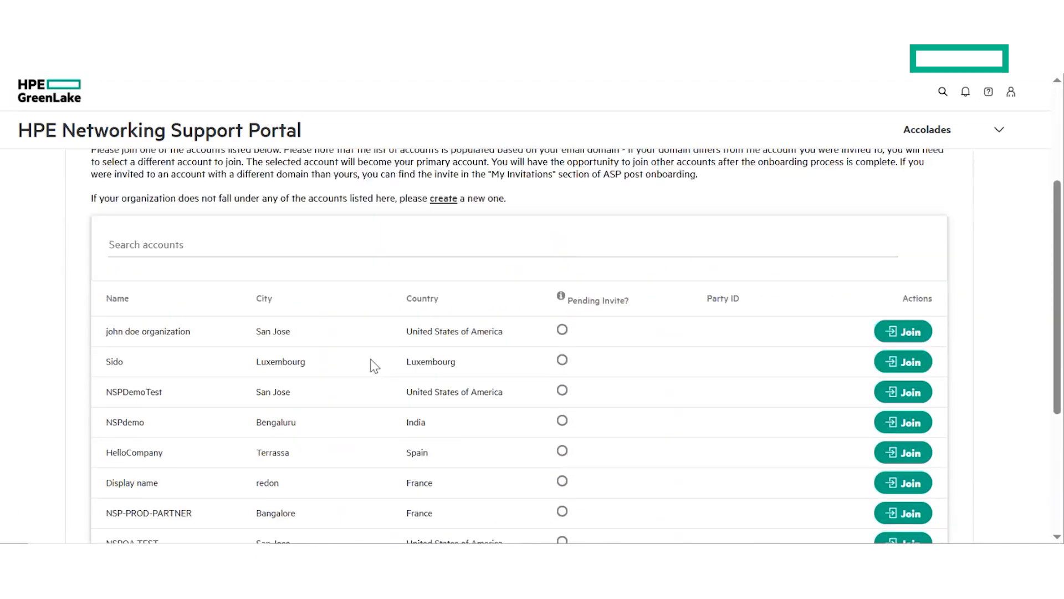
scroll(down, 3)
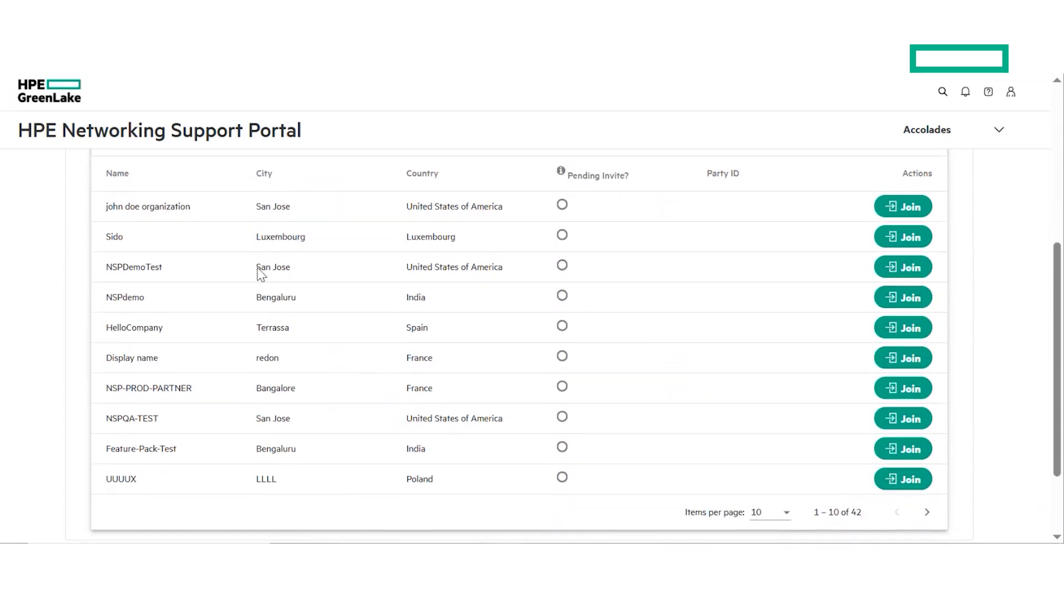
mouse_move(862, 397)
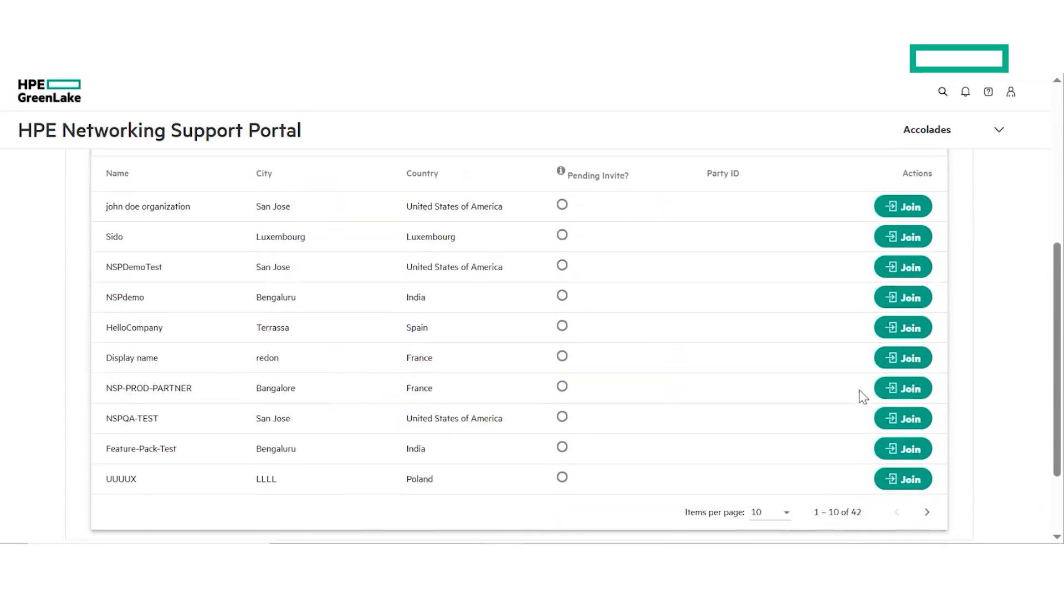
mouse_move(902, 327)
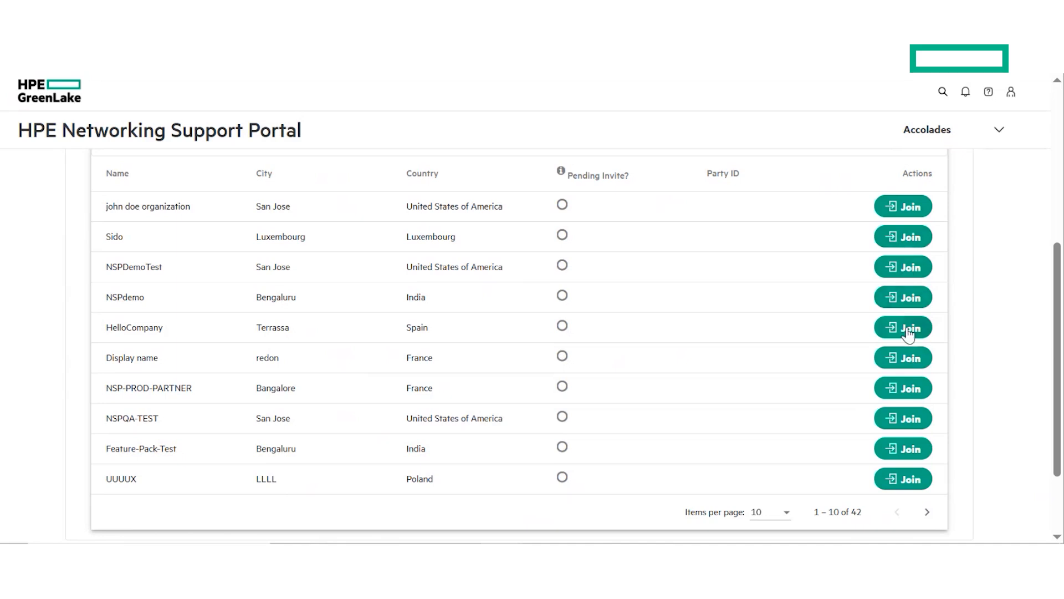
mouse_move(908, 463)
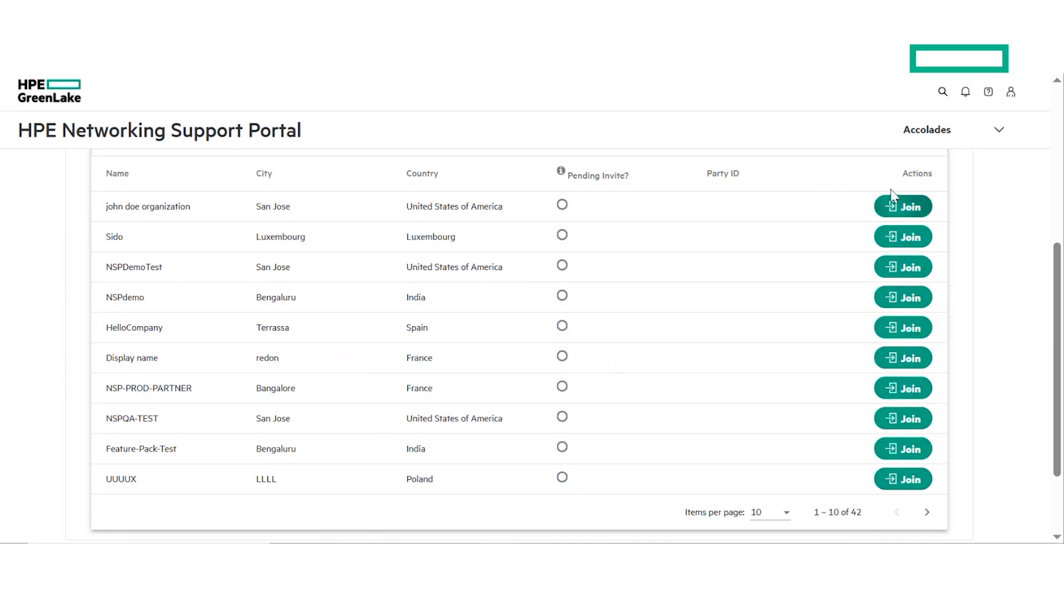
scroll(up, 3)
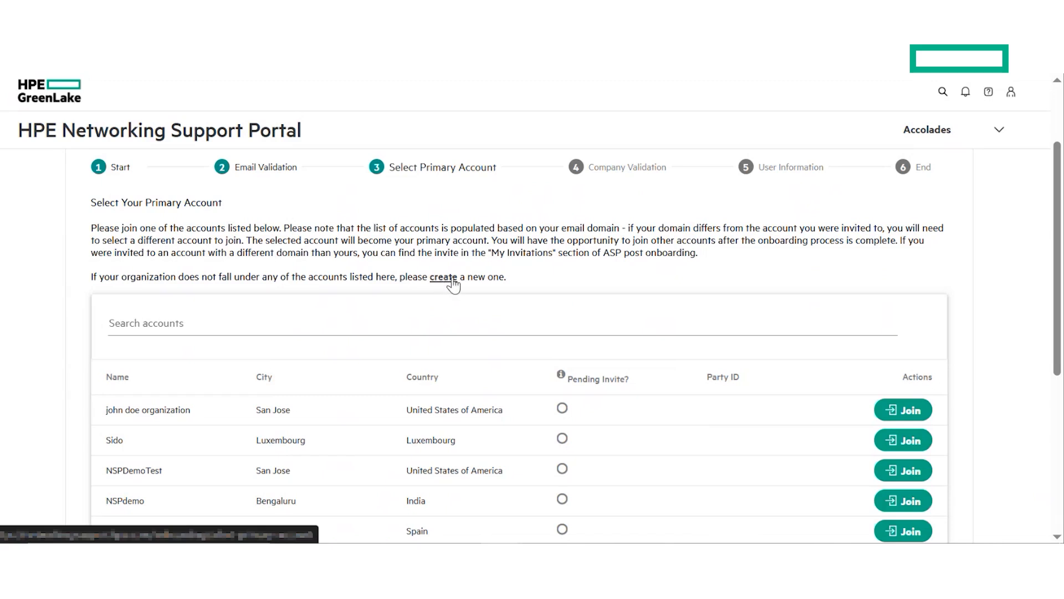
mouse_move(584, 216)
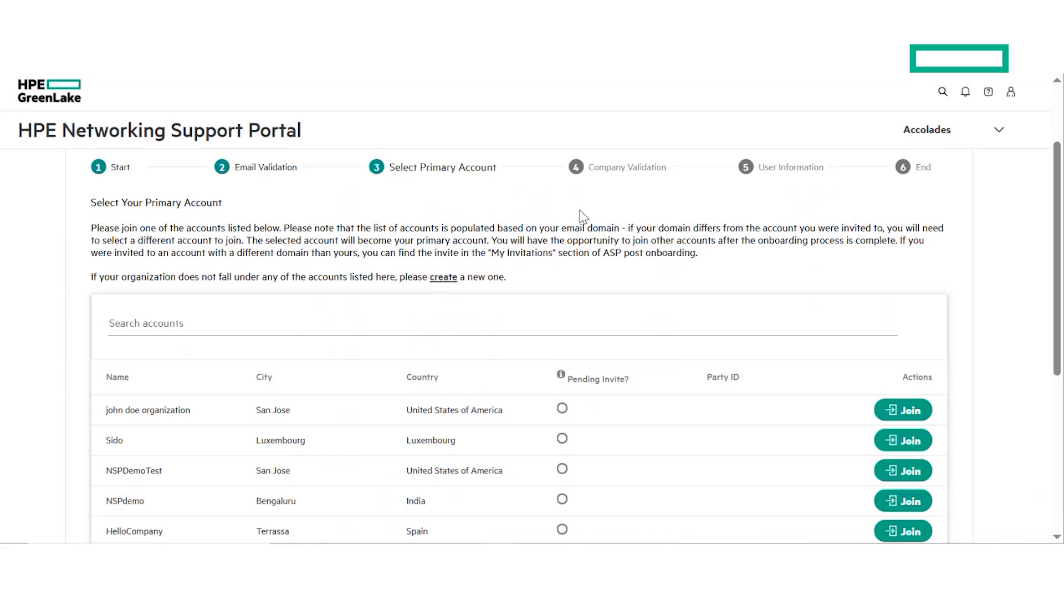
mouse_move(641, 174)
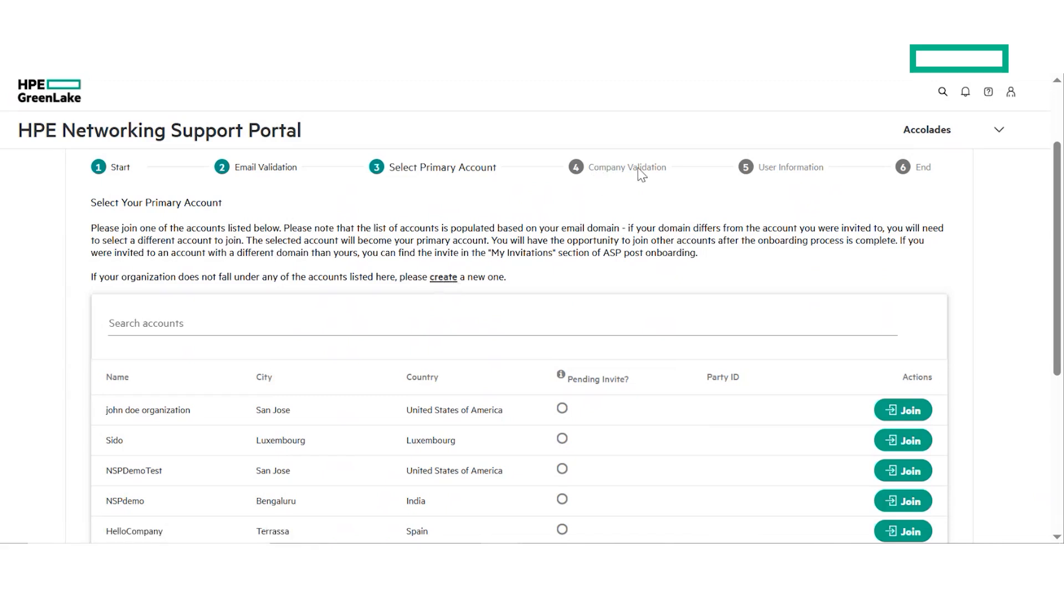
mouse_move(796, 178)
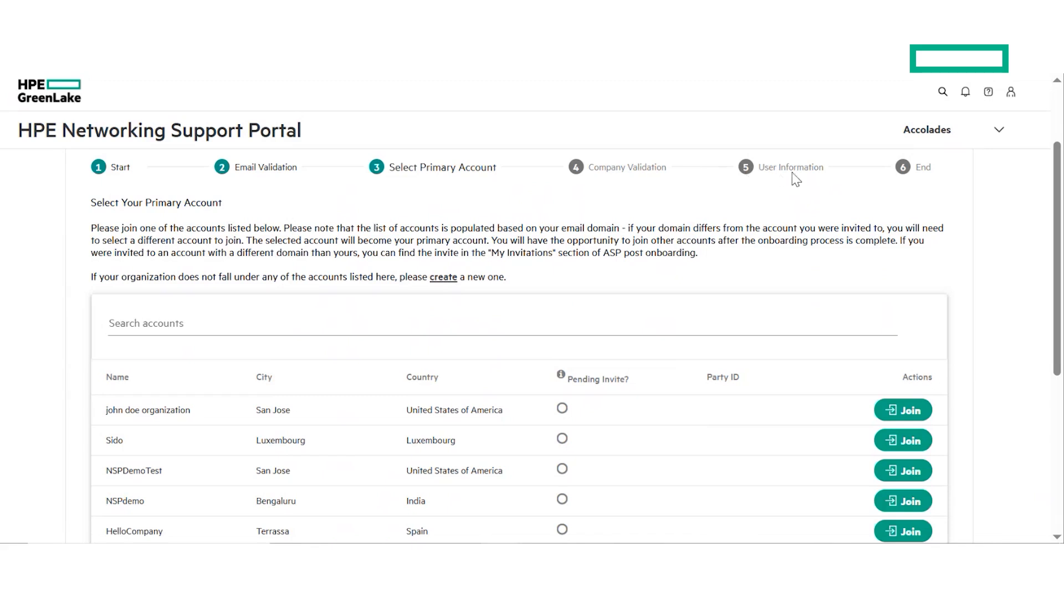
mouse_move(535, 226)
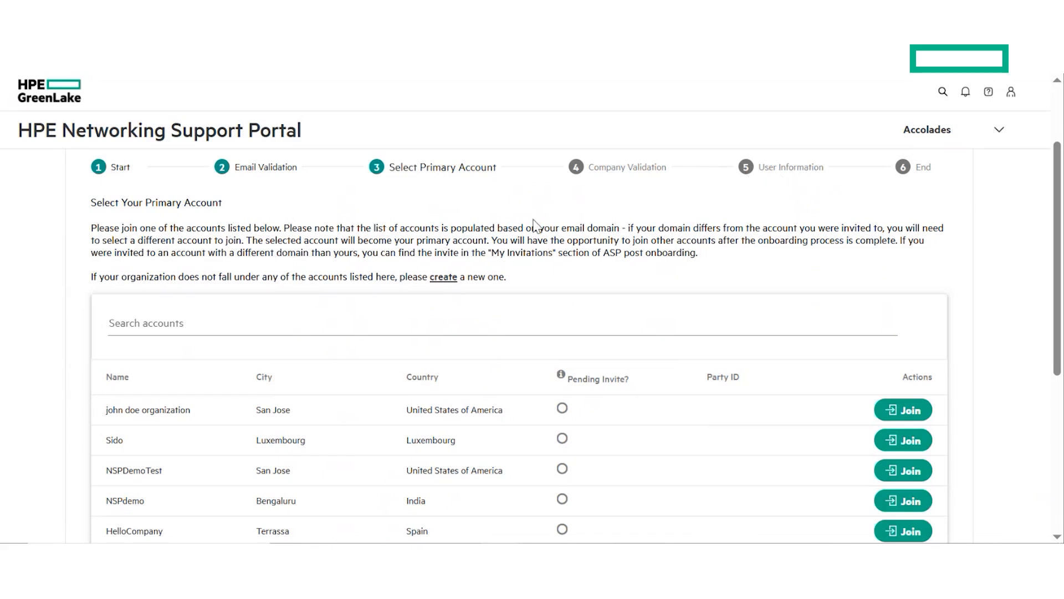
mouse_move(448, 281)
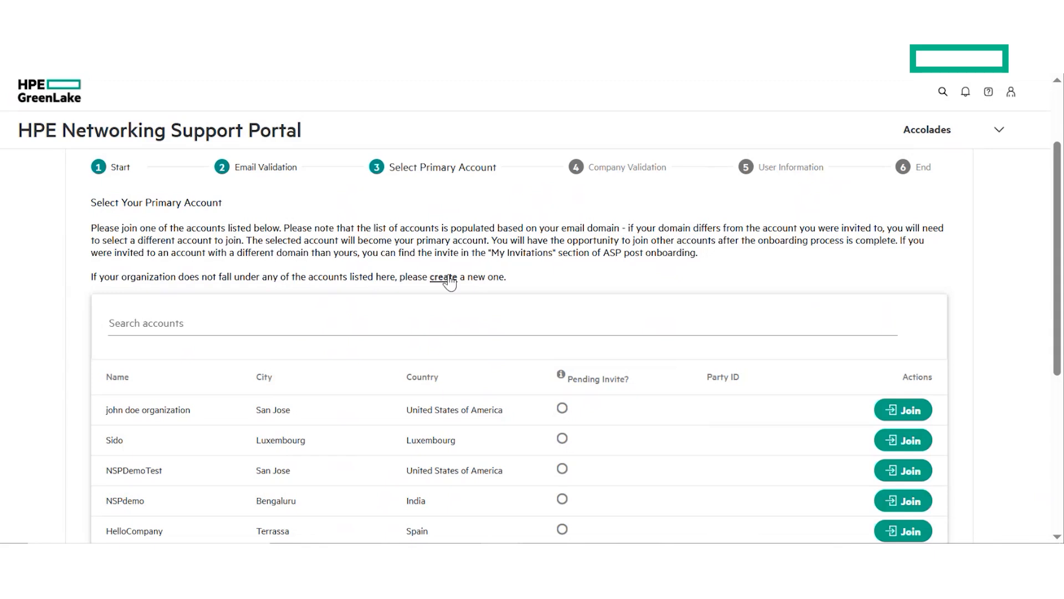
Create account 'John Doe Organization 2' described as John's team account instead of joining one.
click(442, 277)
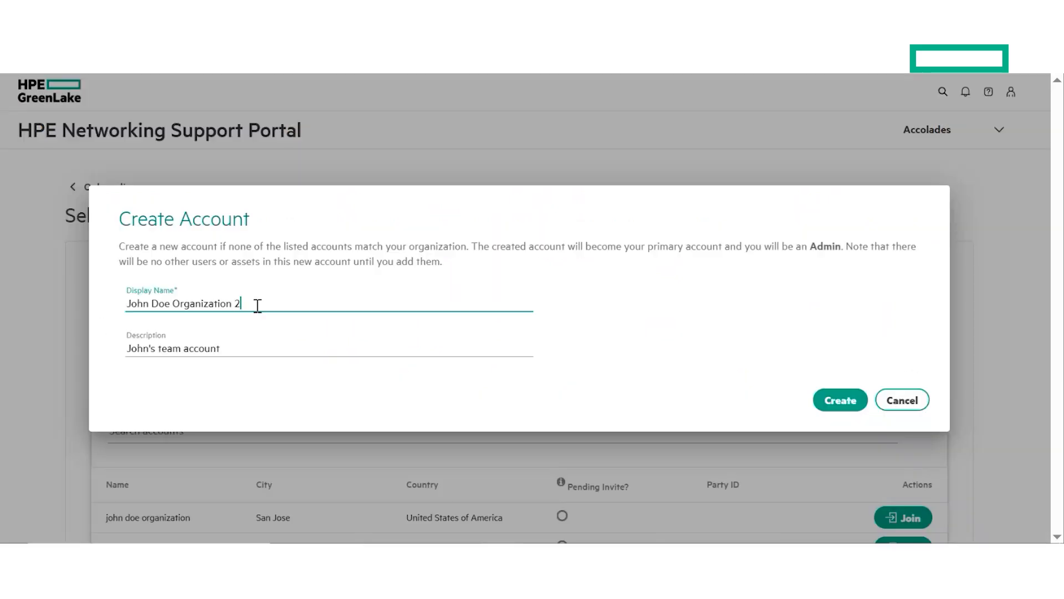
click(839, 400)
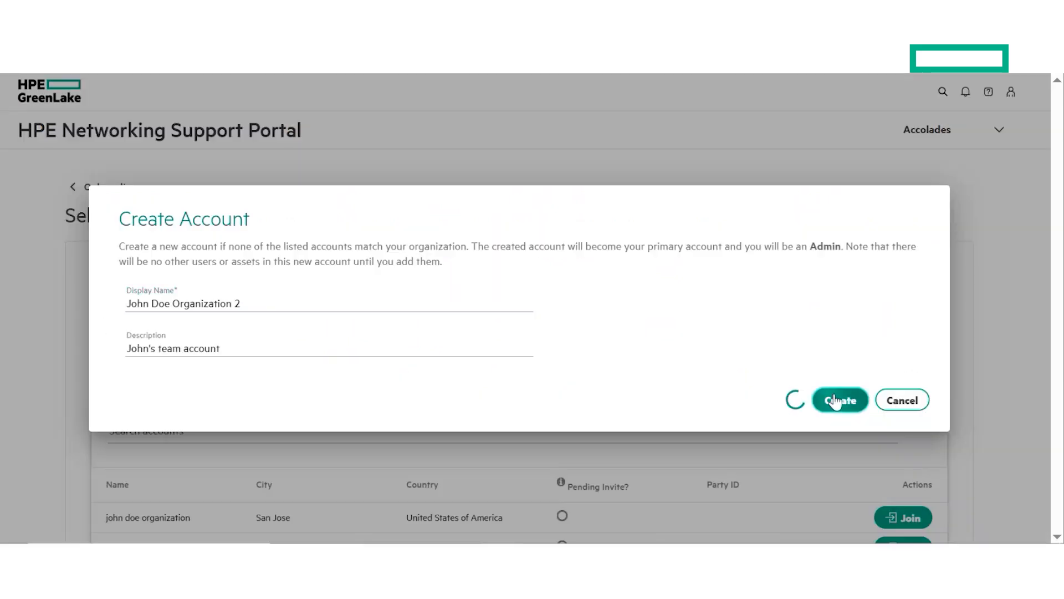
click(839, 400)
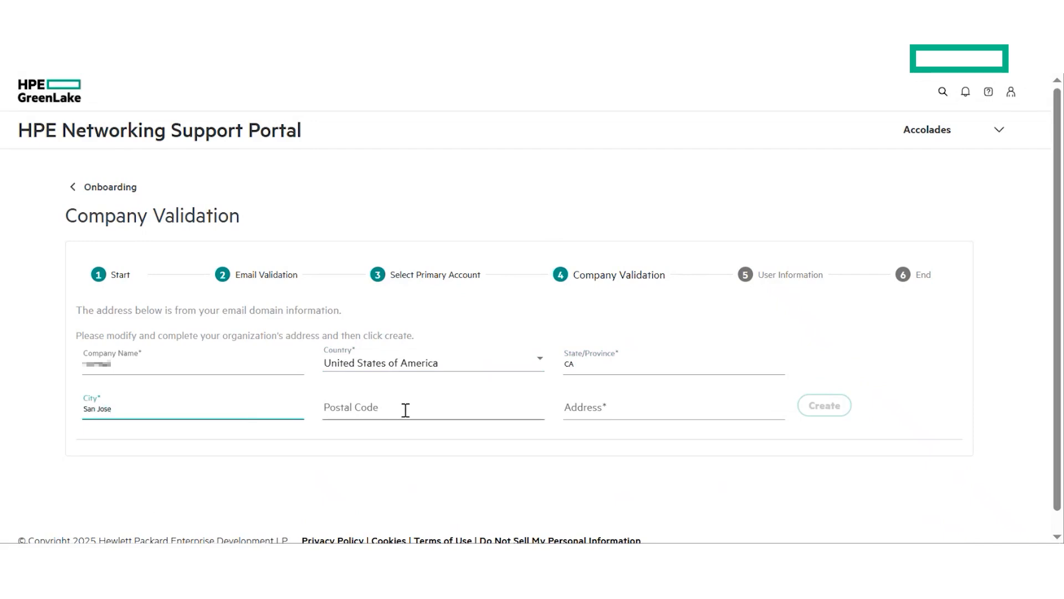
text(95129)
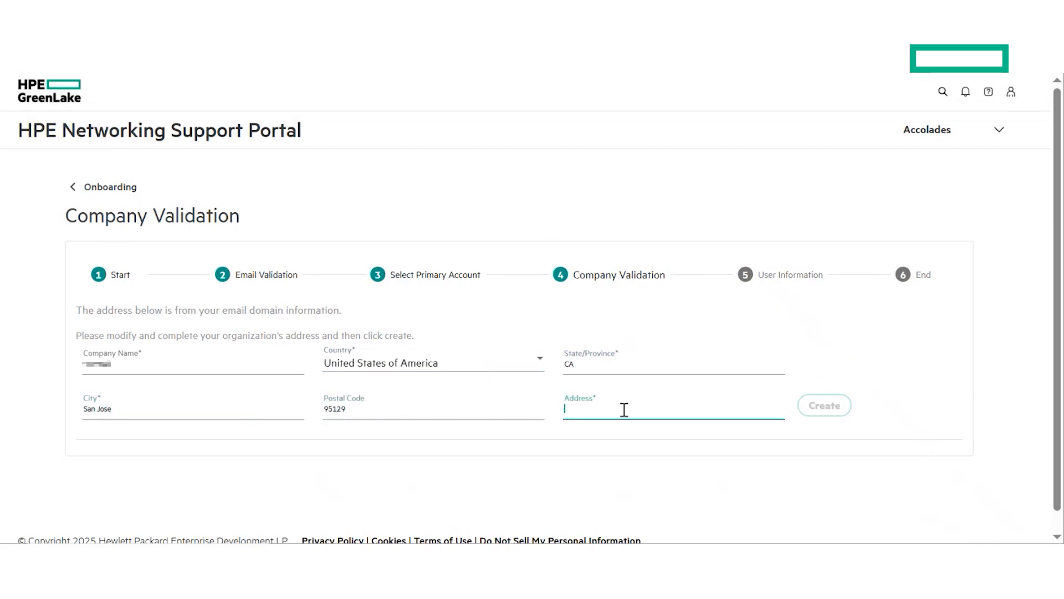
text(7200 bollinger rd)
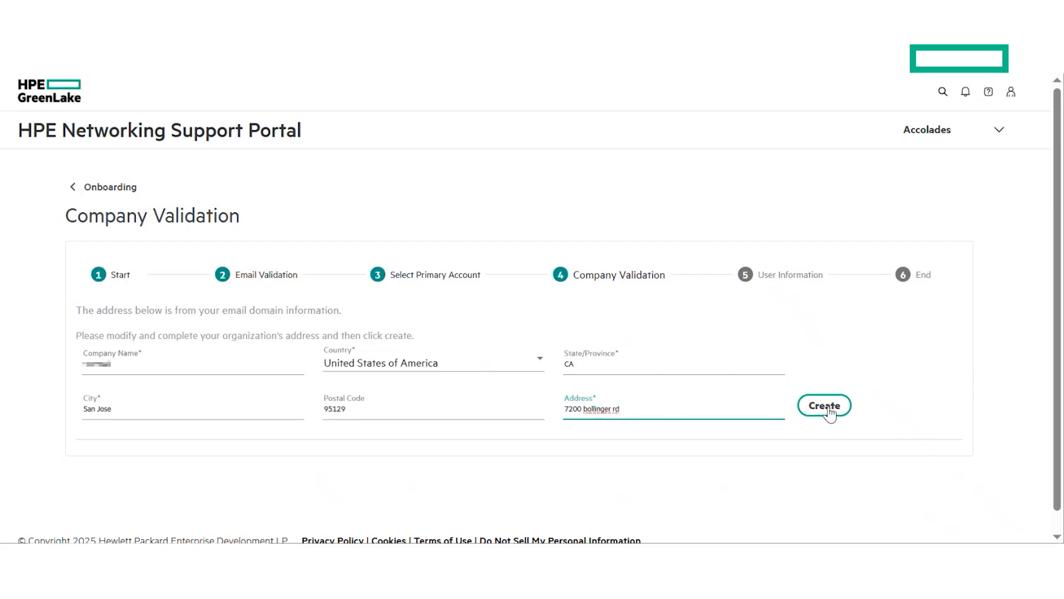
click(824, 406)
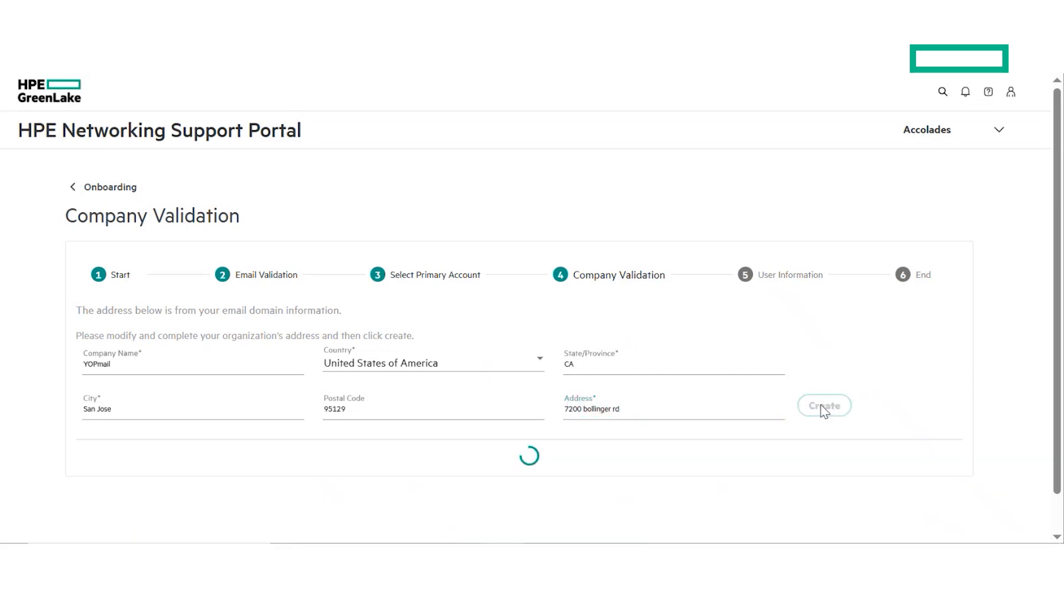
click(823, 405)
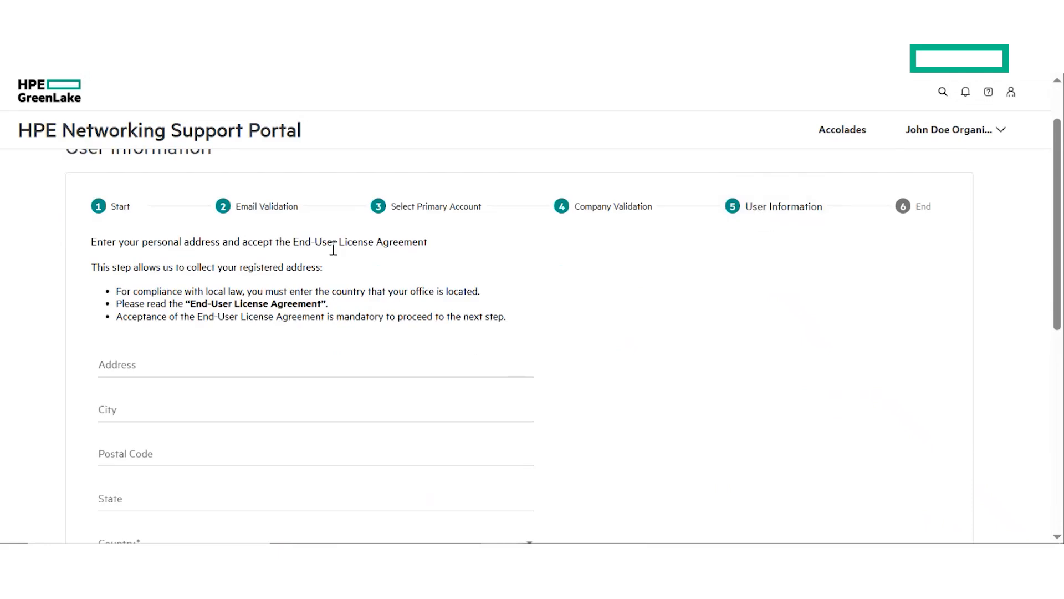
Enter address John's street and choose United States of America as country.
scroll(down, 3)
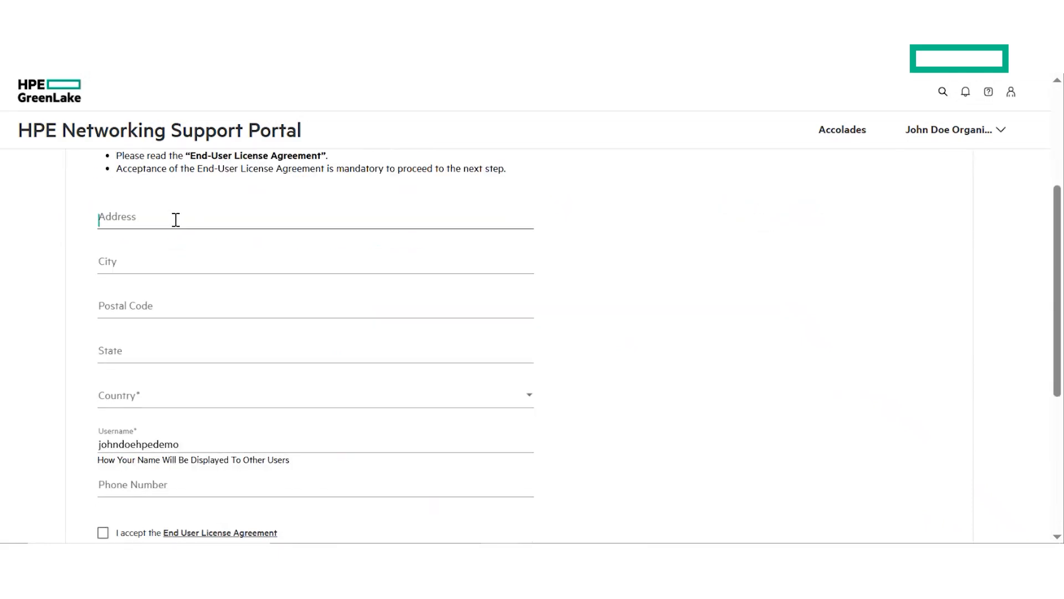
text(J)
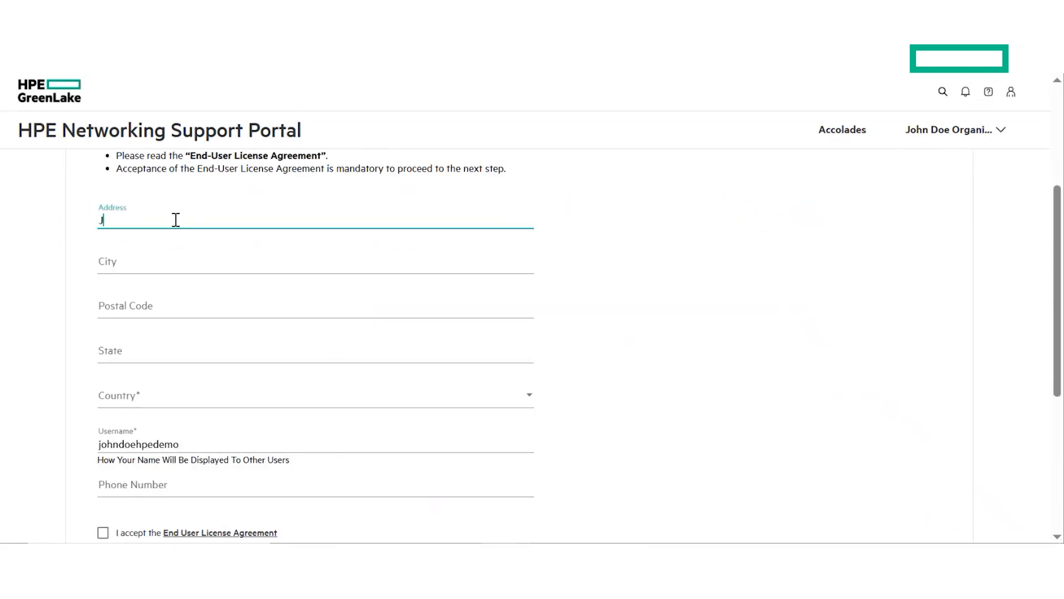
text(ohn's street)
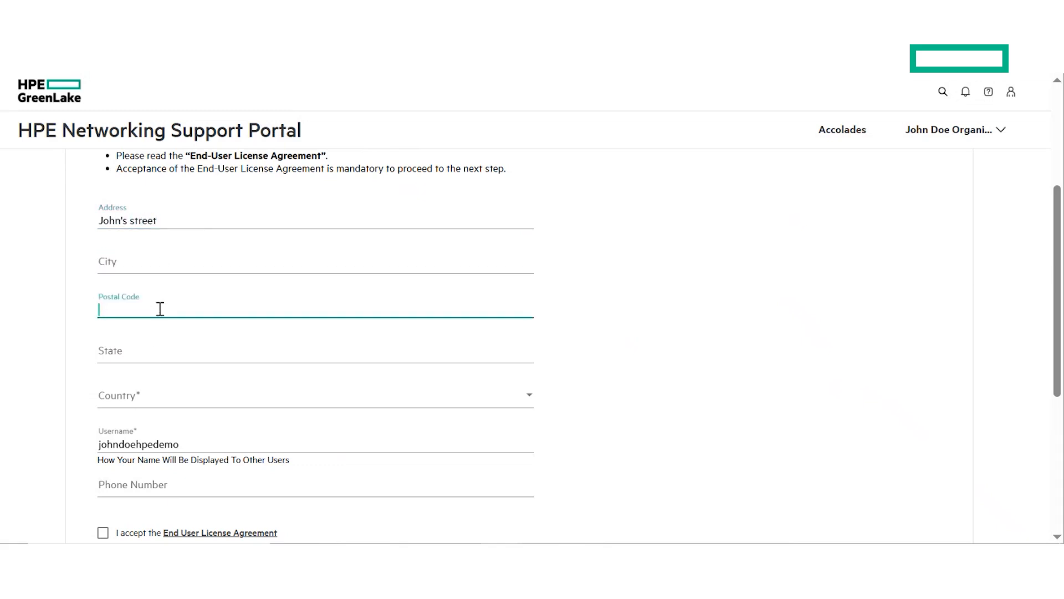
click(315, 395)
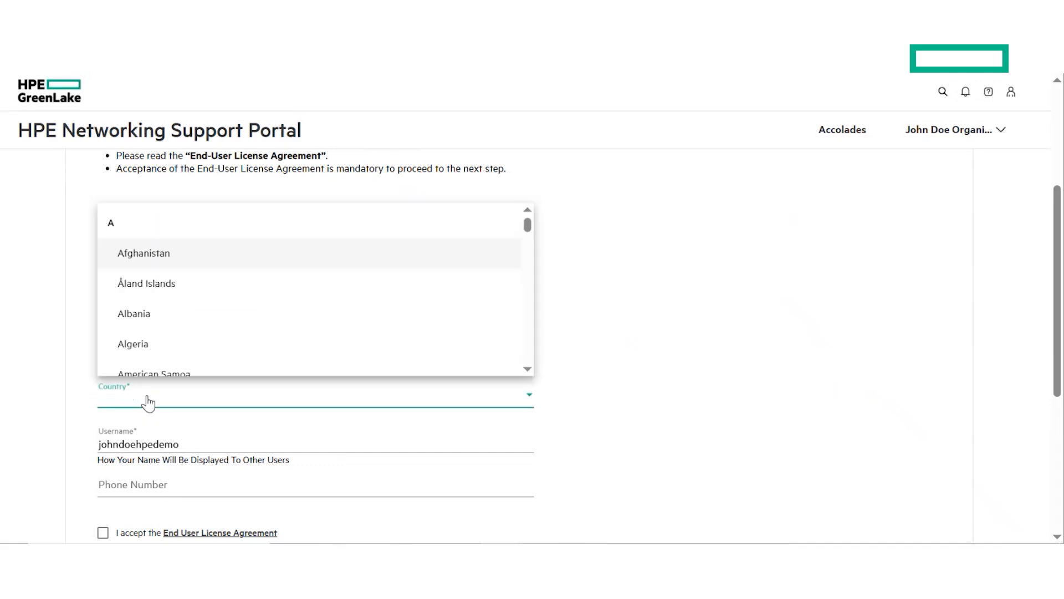
scroll(down, 3)
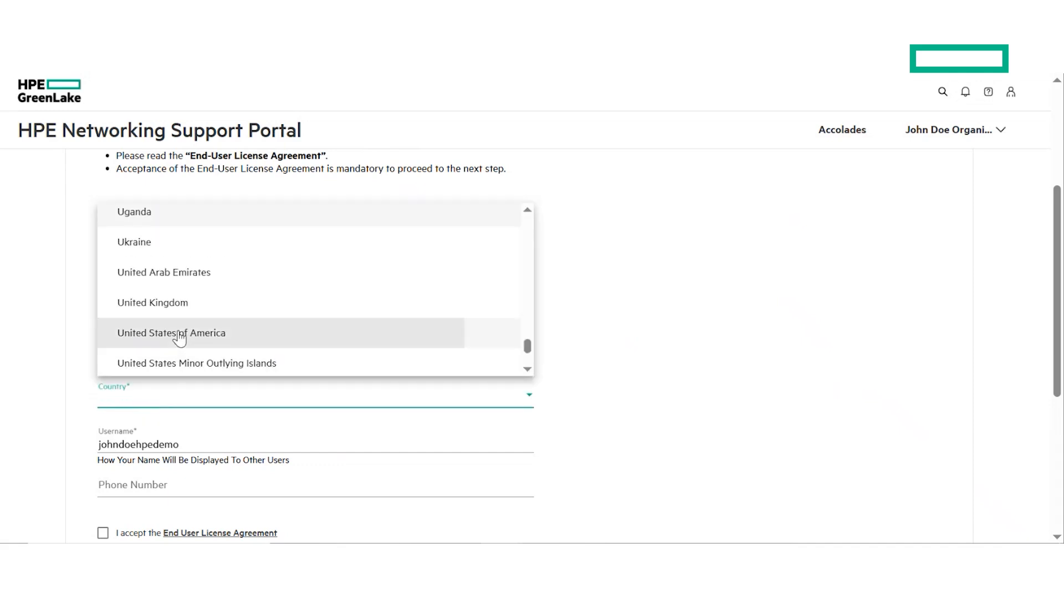
click(170, 332)
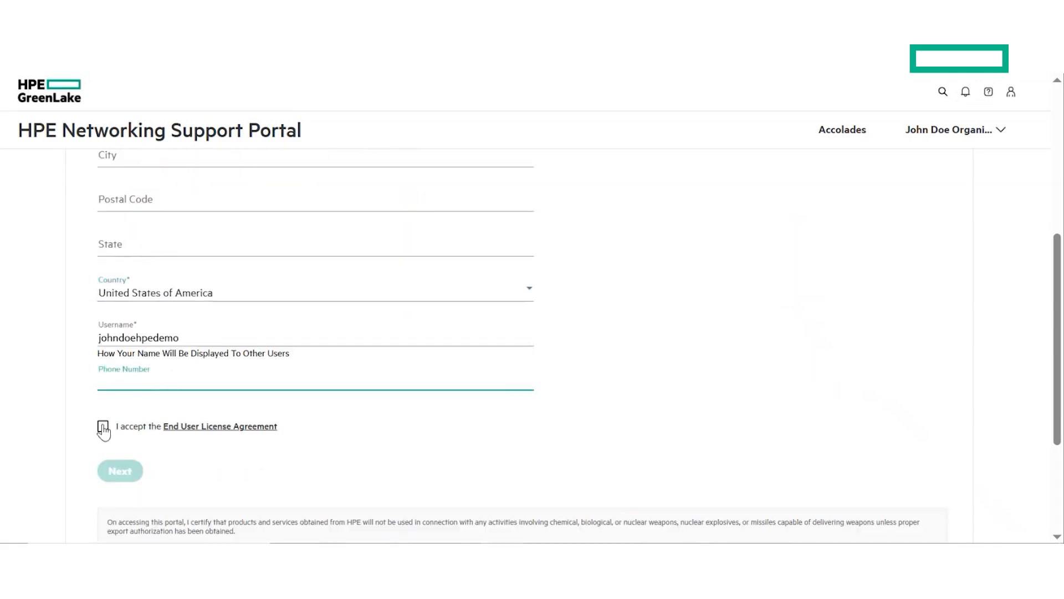
Accept the End User License Agreement and finish onboarding to reach the dashboard.
click(102, 426)
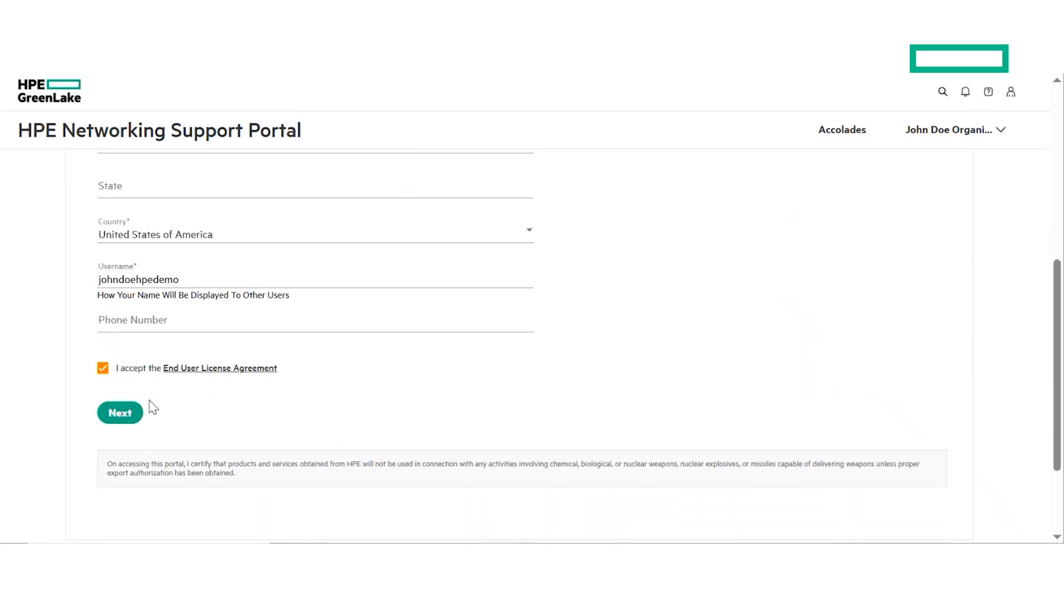
mouse_move(120, 413)
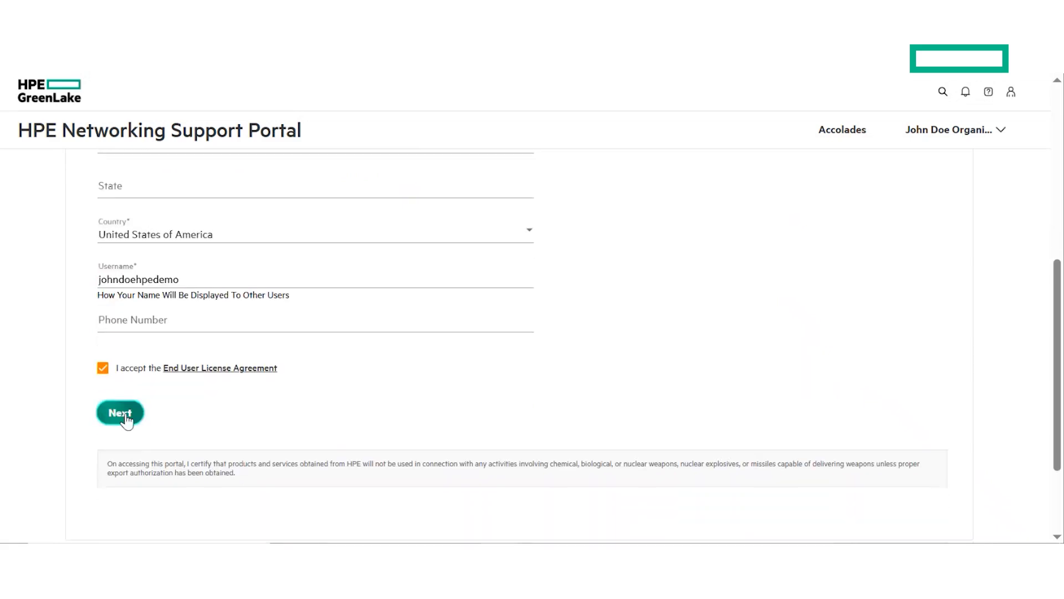
click(119, 413)
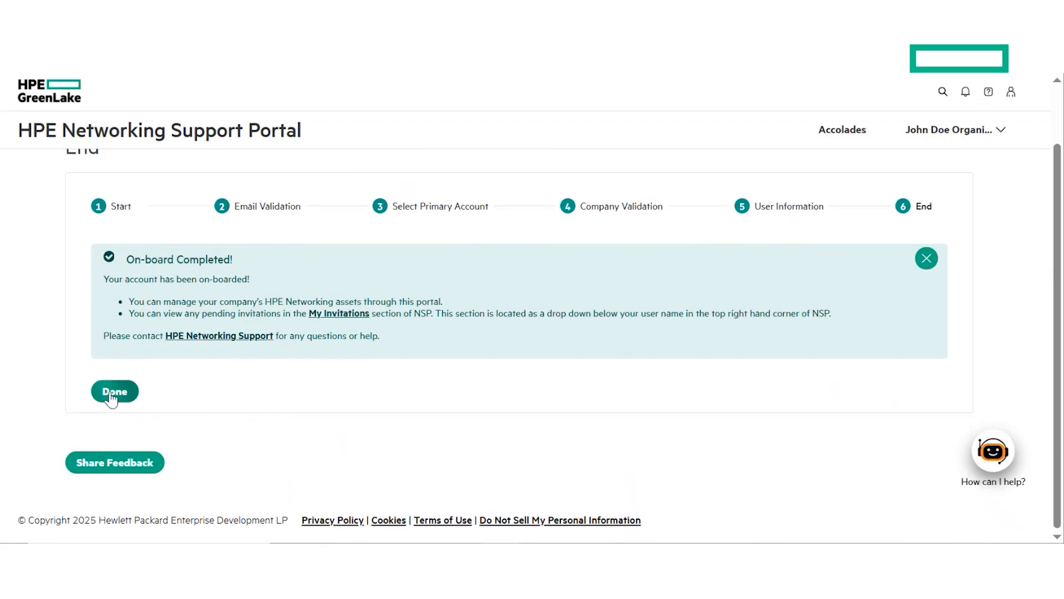
click(114, 391)
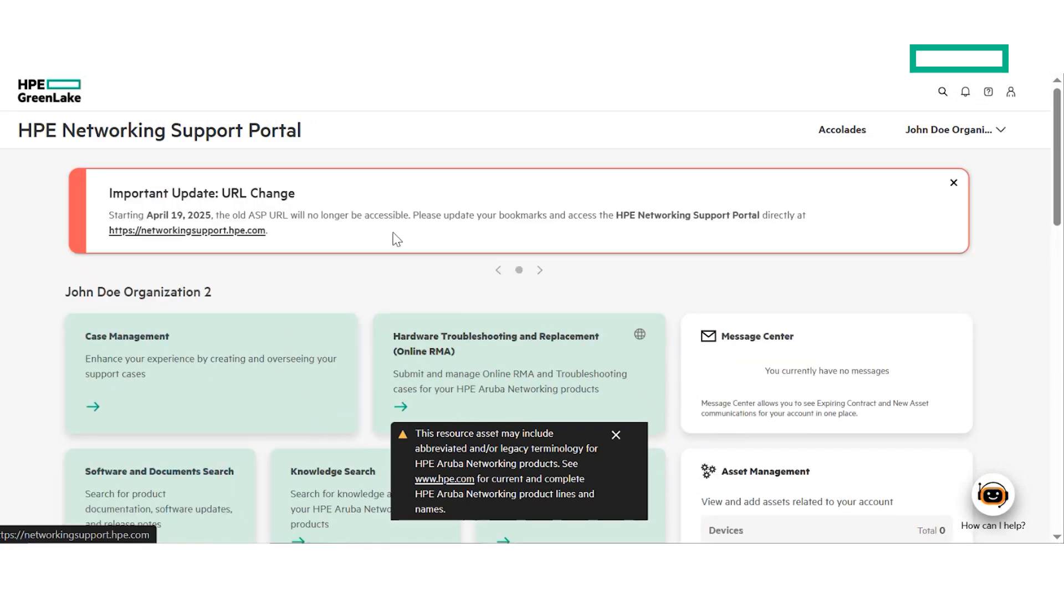
mouse_move(526, 337)
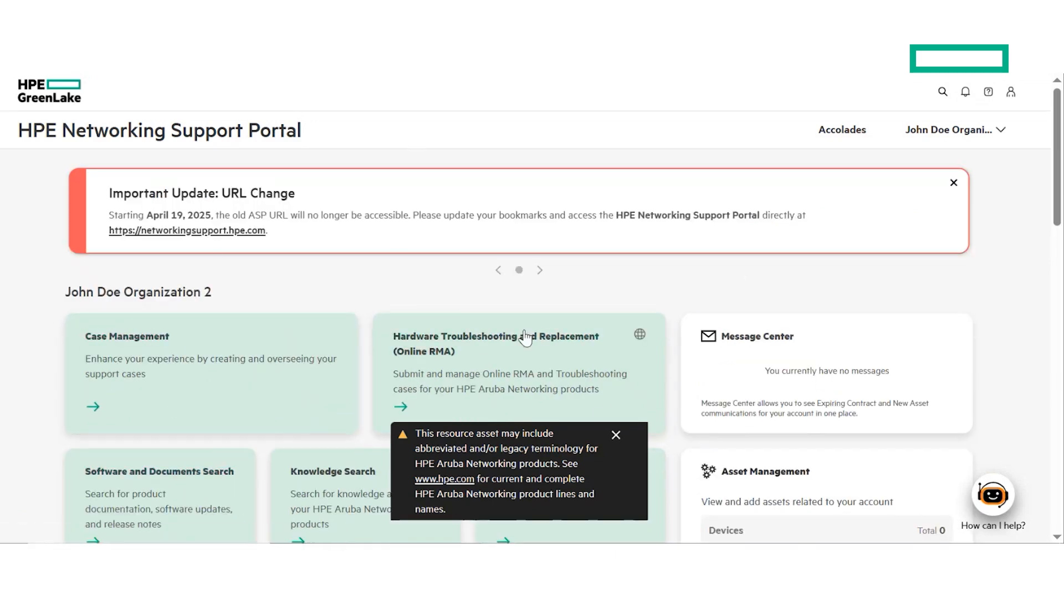
scroll(down, 3)
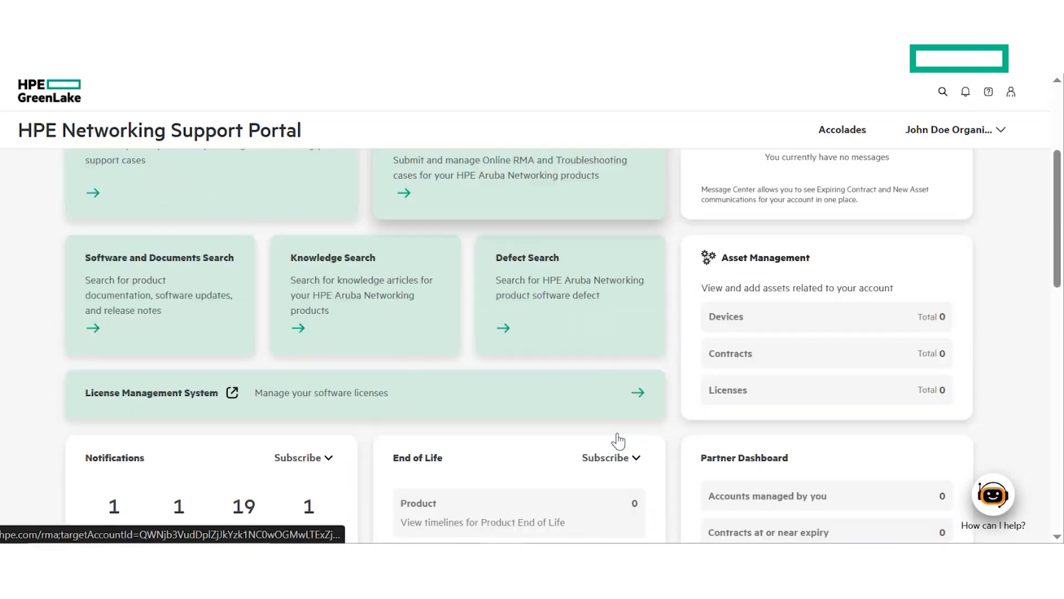
scroll(down, 3)
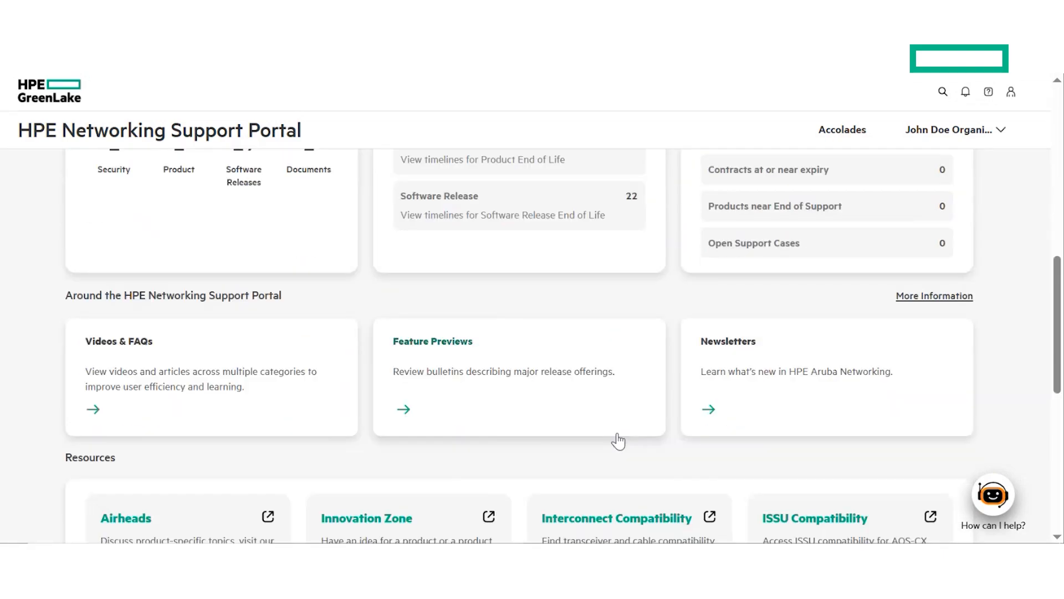
scroll(down, 3)
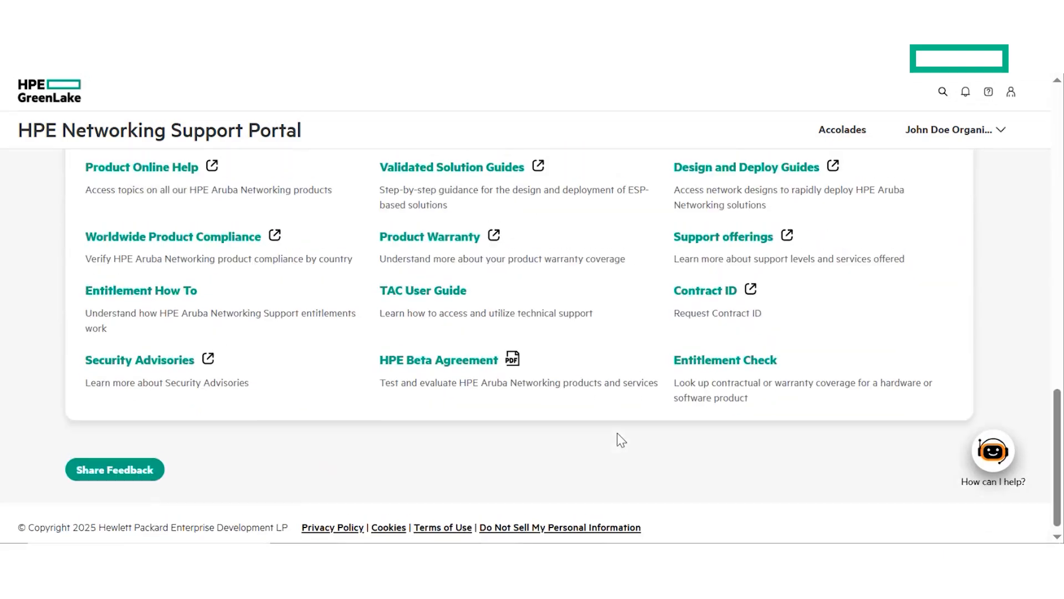
scroll(up, 3)
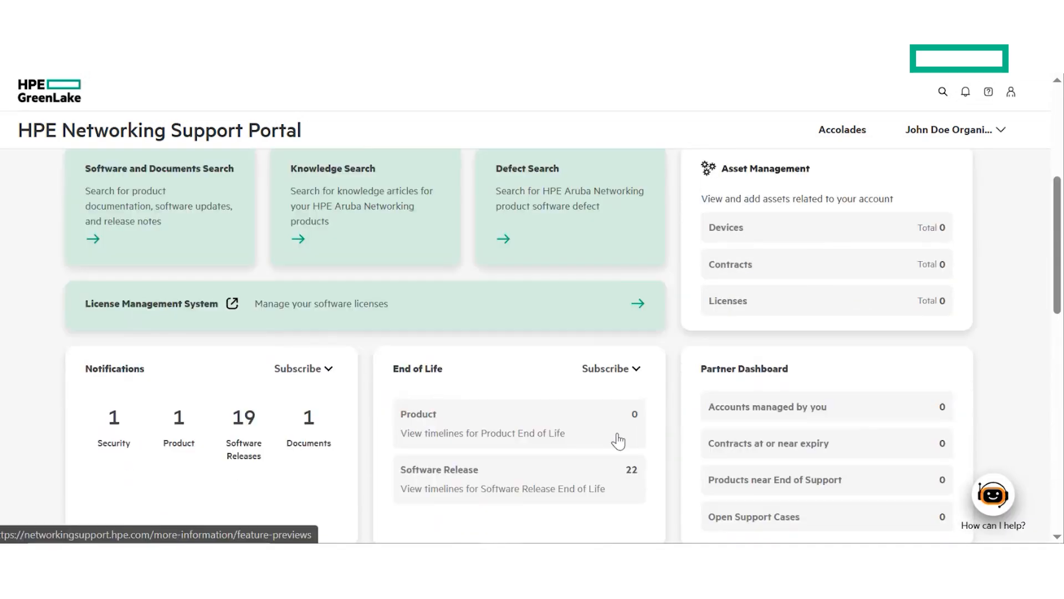
scroll(up, 3)
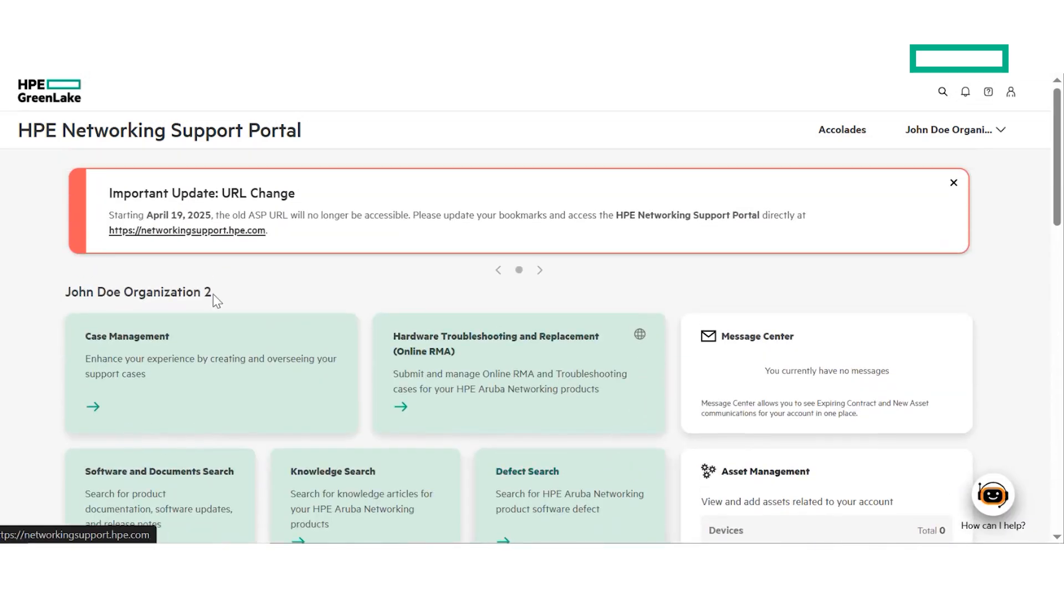
mouse_move(286, 298)
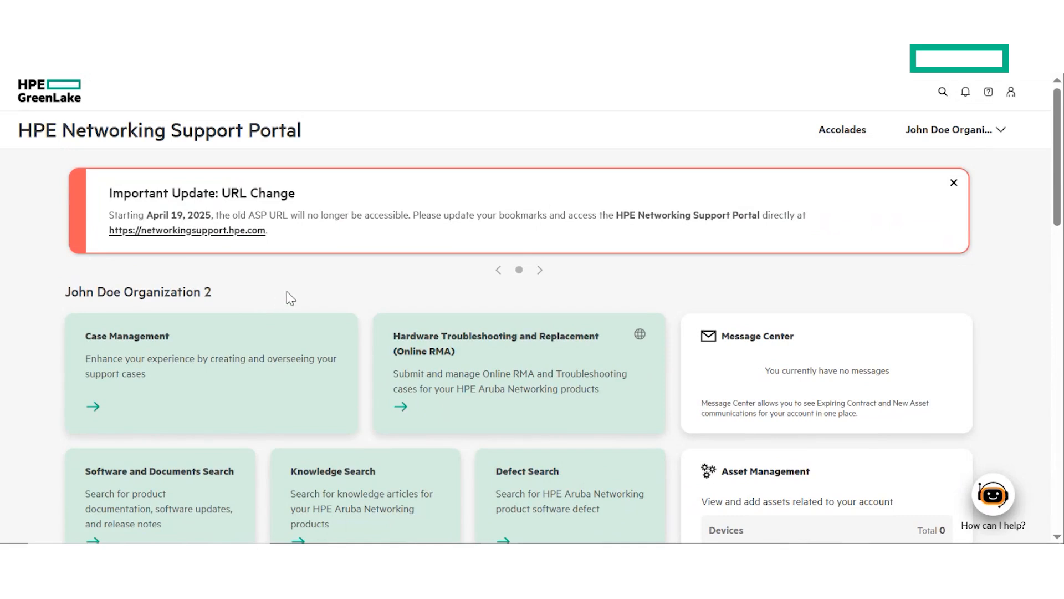